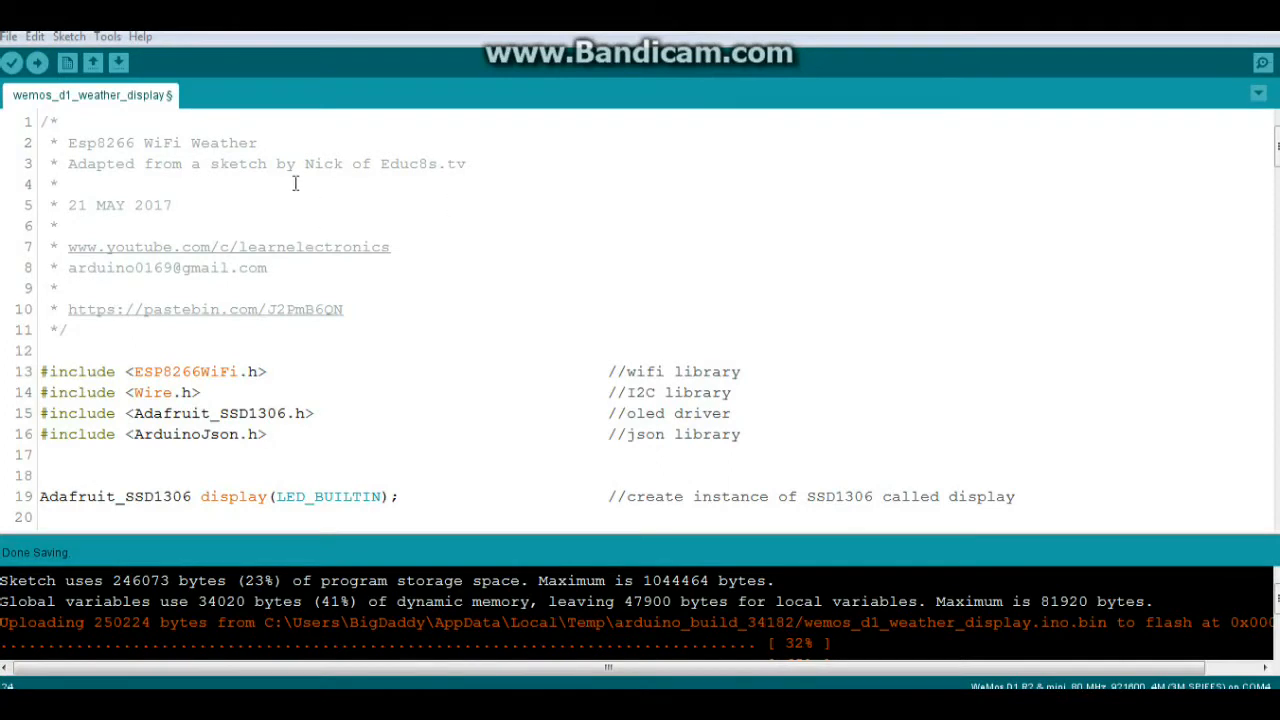
Step: Point out the ESP8266WiFi, Wire and ArduinoJson library includes at the top of the sketch
double_click(160, 142)
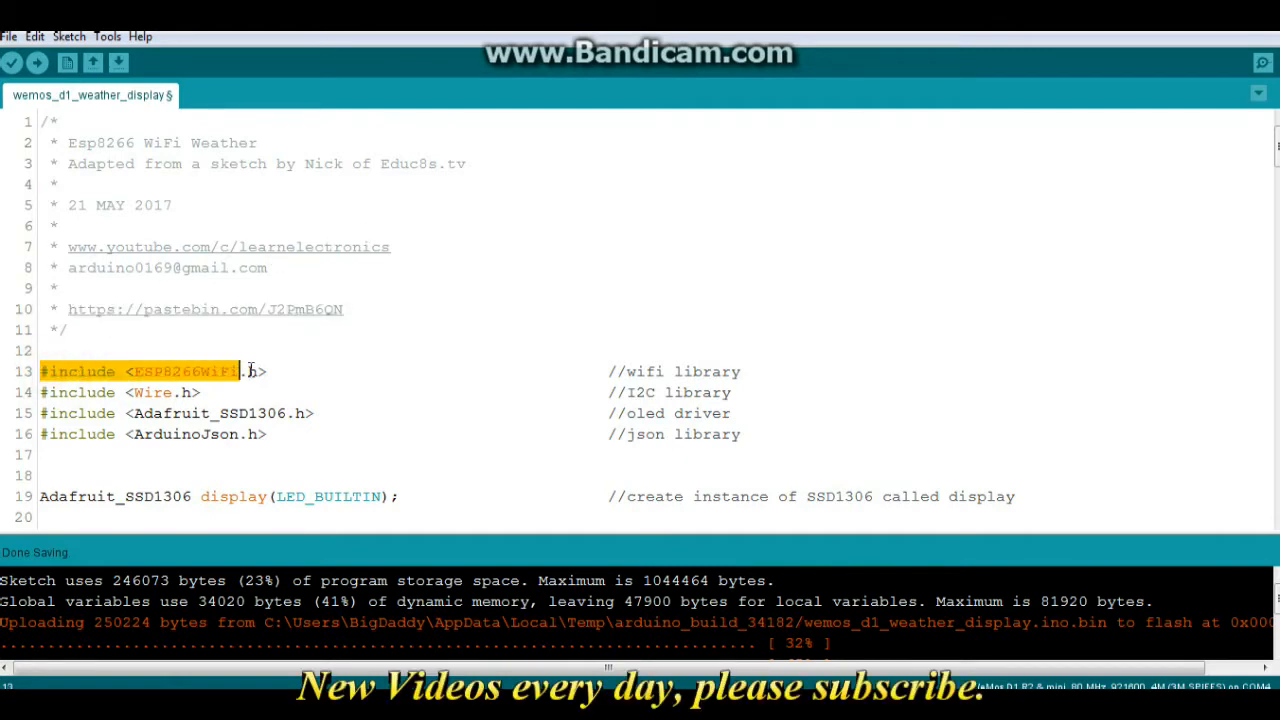
left_click(136, 392)
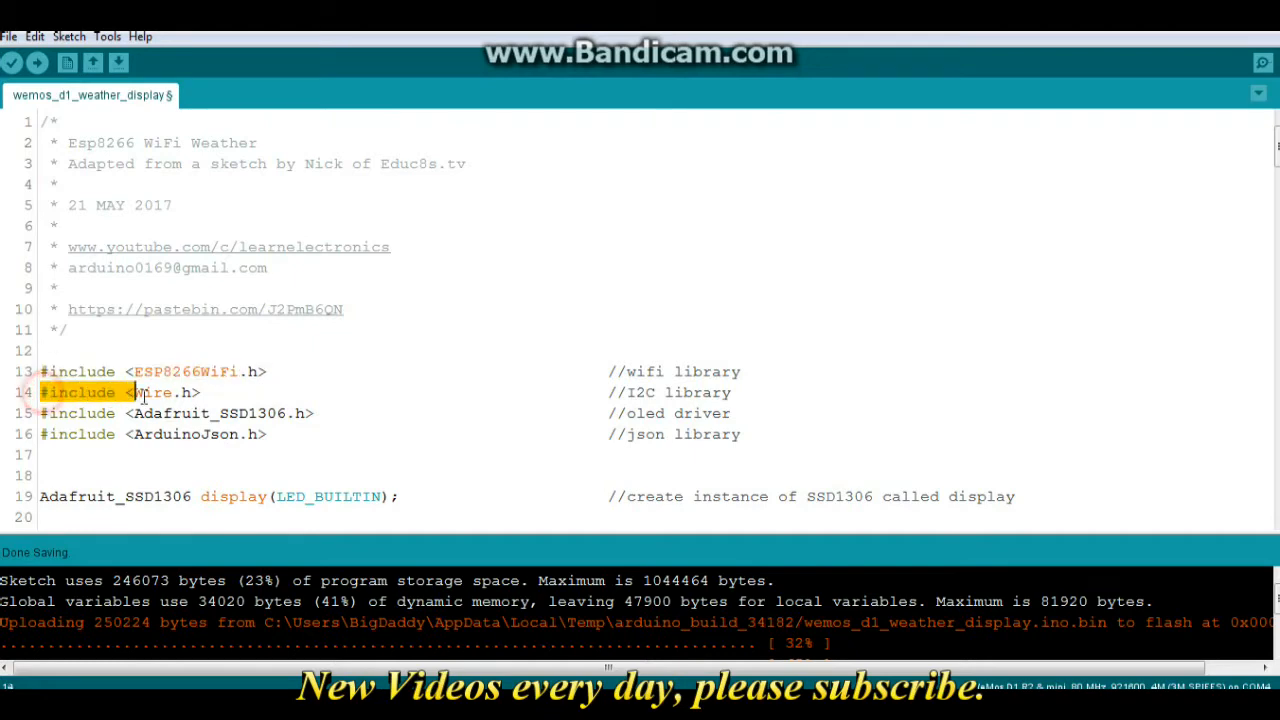
double_click(152, 392)
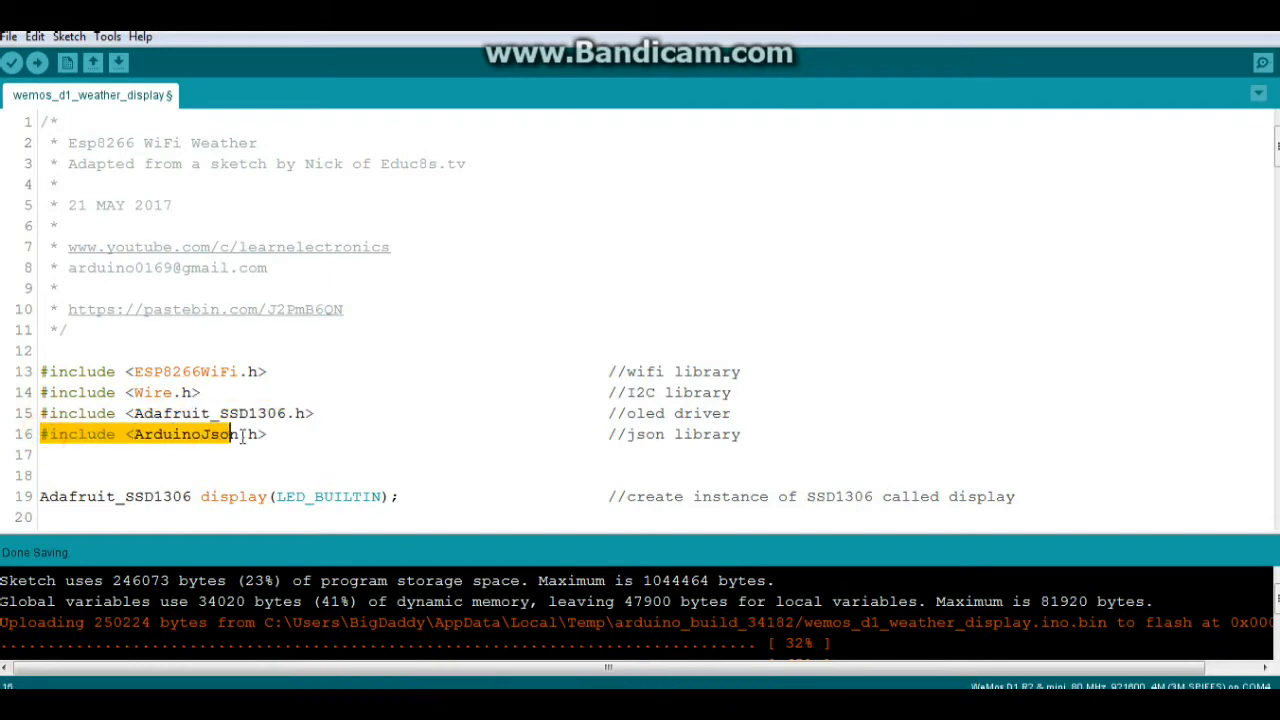
Step: Highlight the Adafruit_SSD1306 display object declaration and its LED_BUILTIN argument
scroll("down", 3)
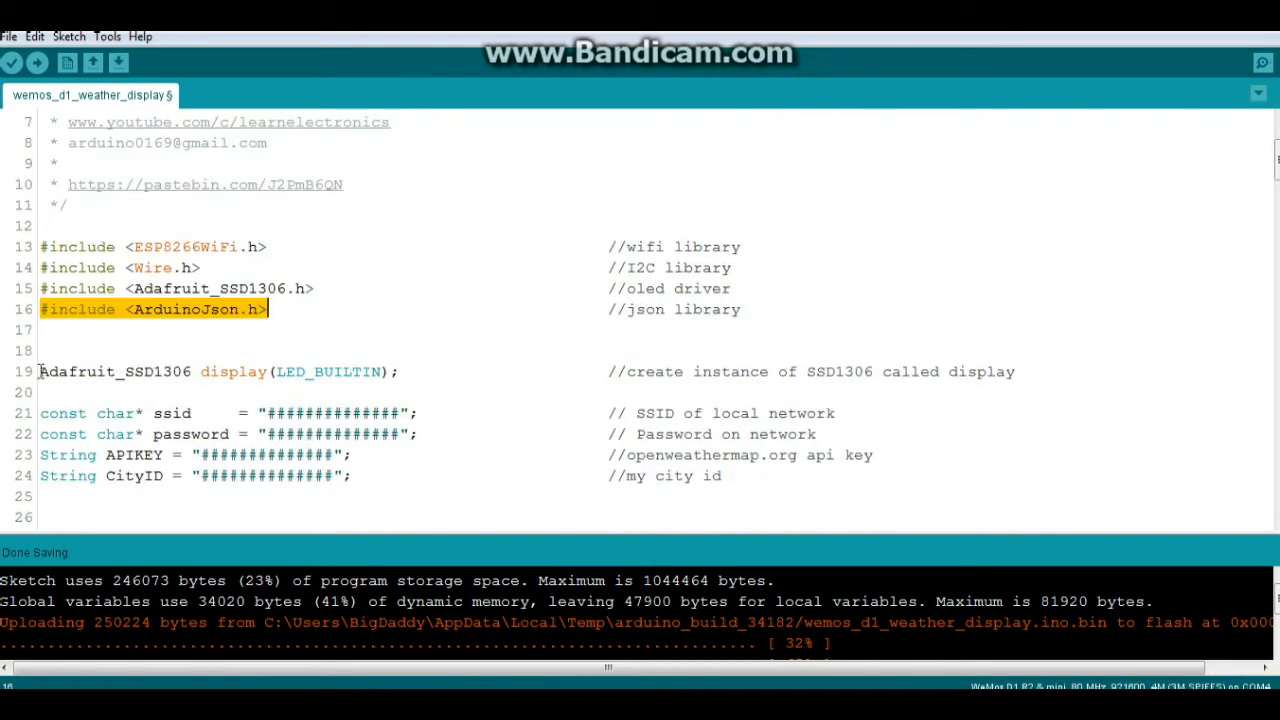
double_click(112, 370)
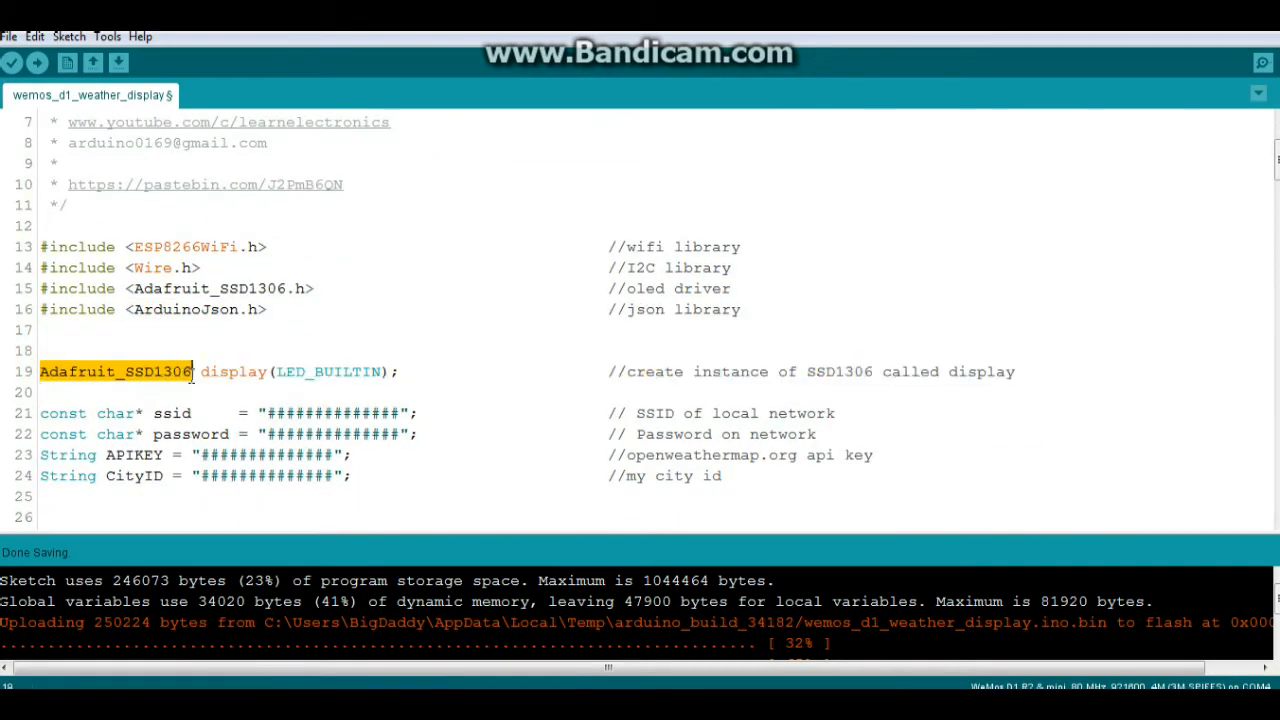
double_click(232, 370)
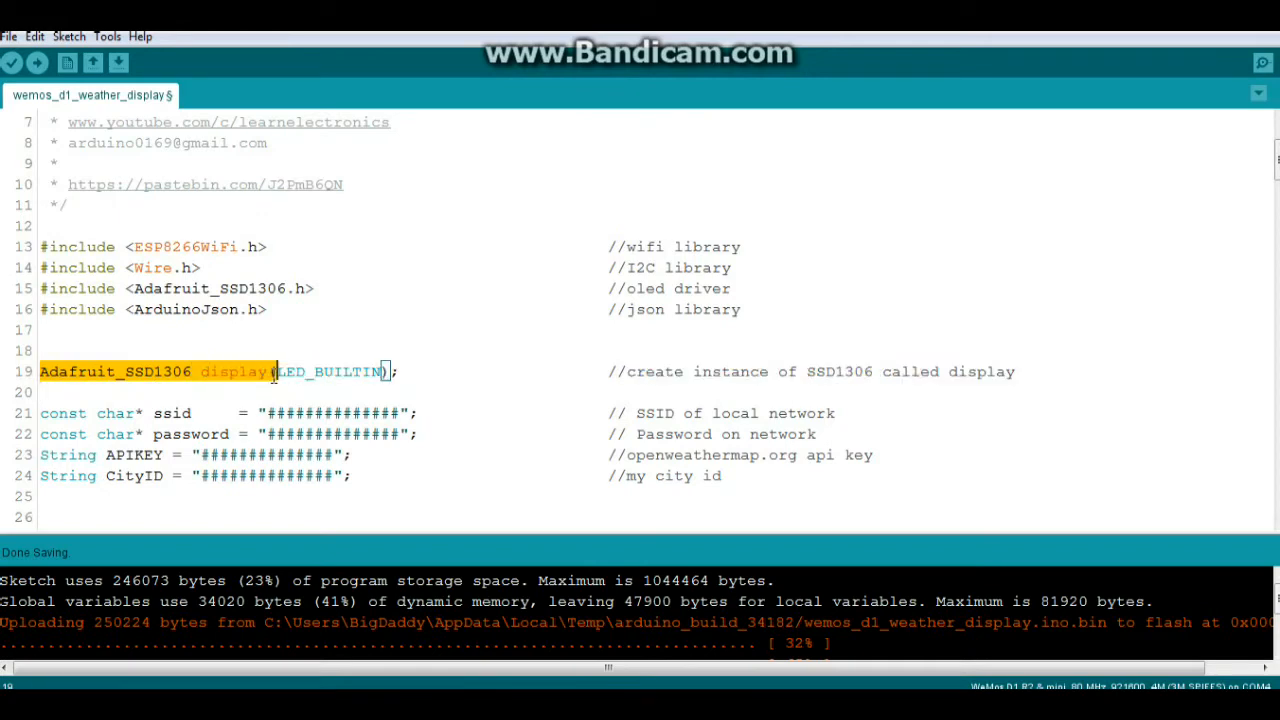
double_click(330, 370)
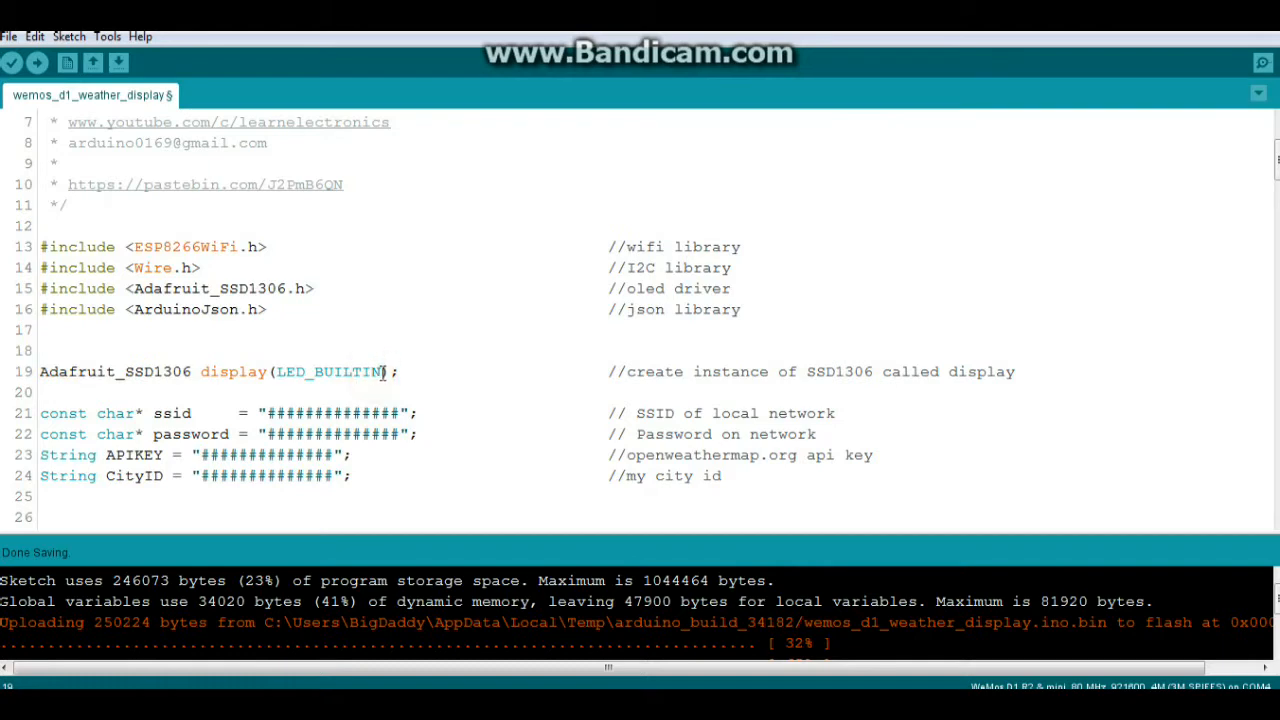
double_click(330, 370)
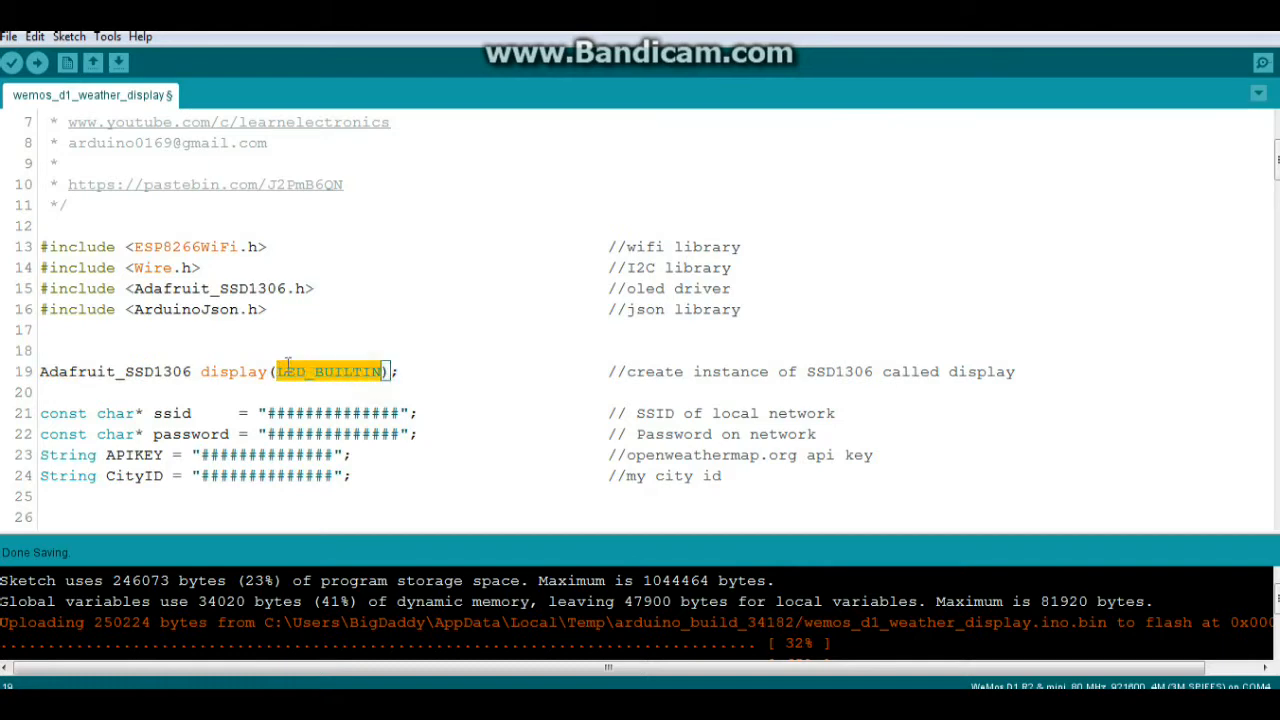
mouse_move(320, 332)
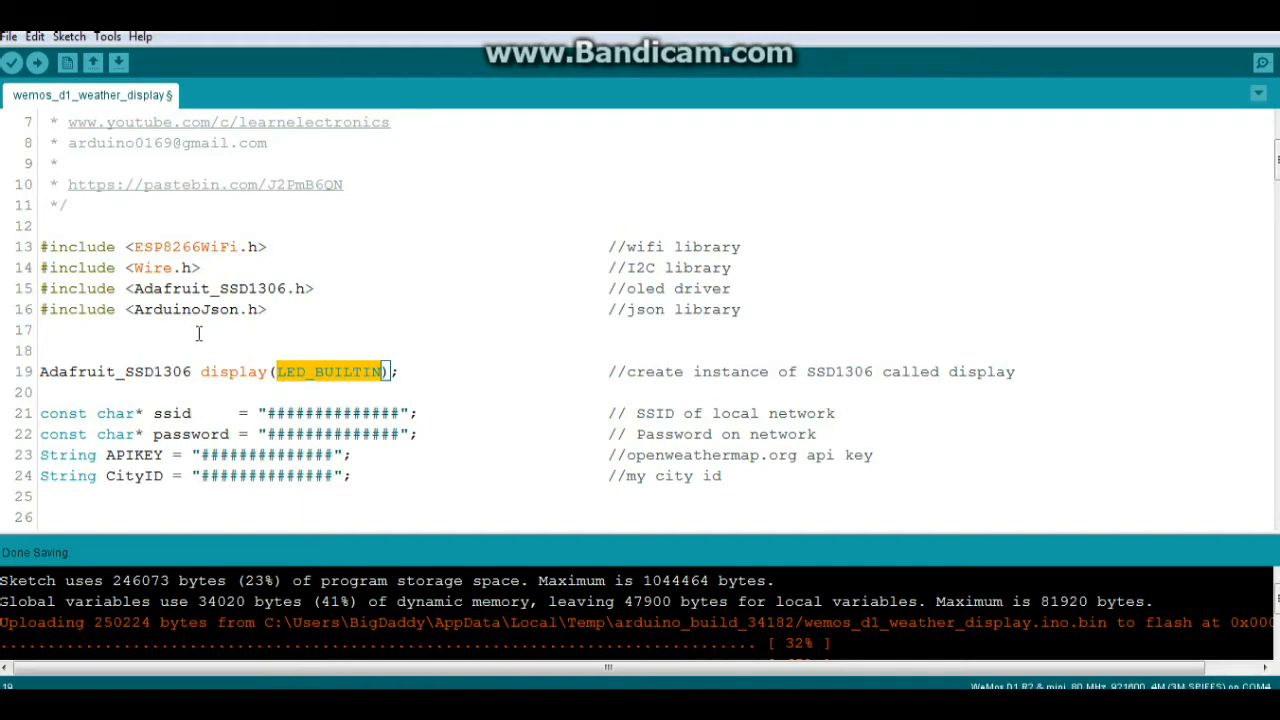
Step: Highlight the network password and OpenWeatherMap API key placeholders to be filled in
scroll("down", 3)
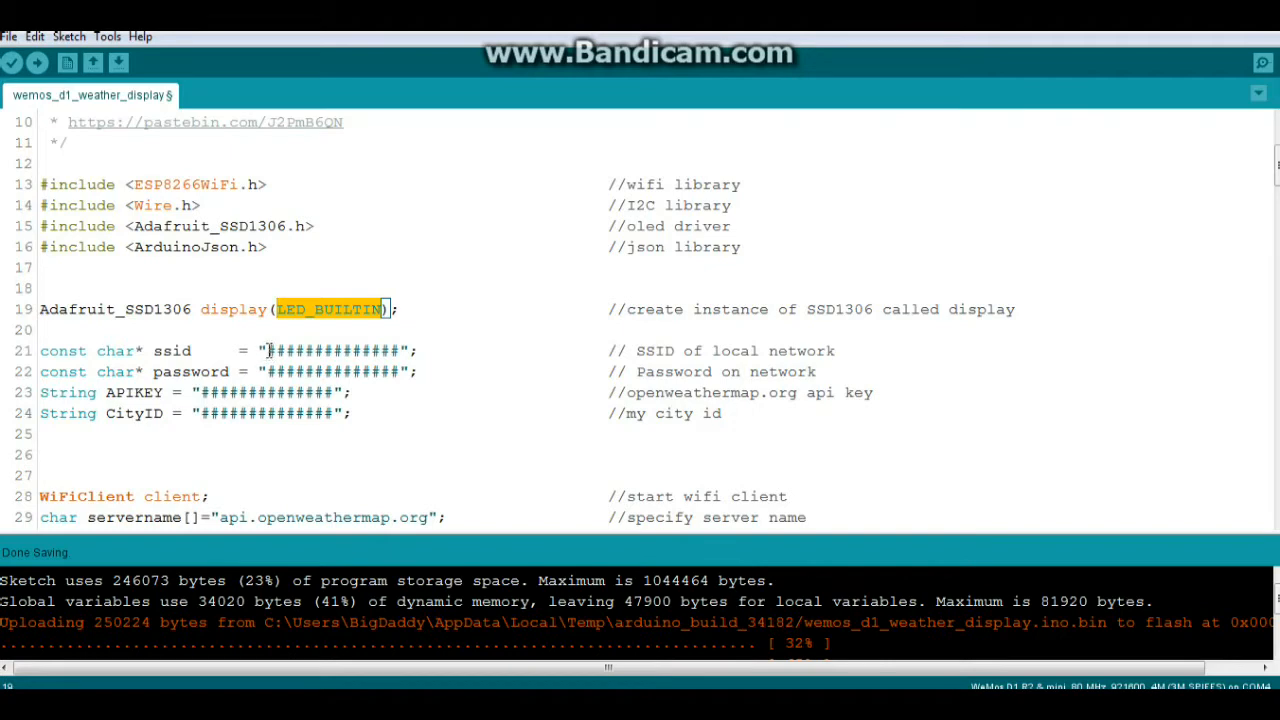
double_click(336, 350)
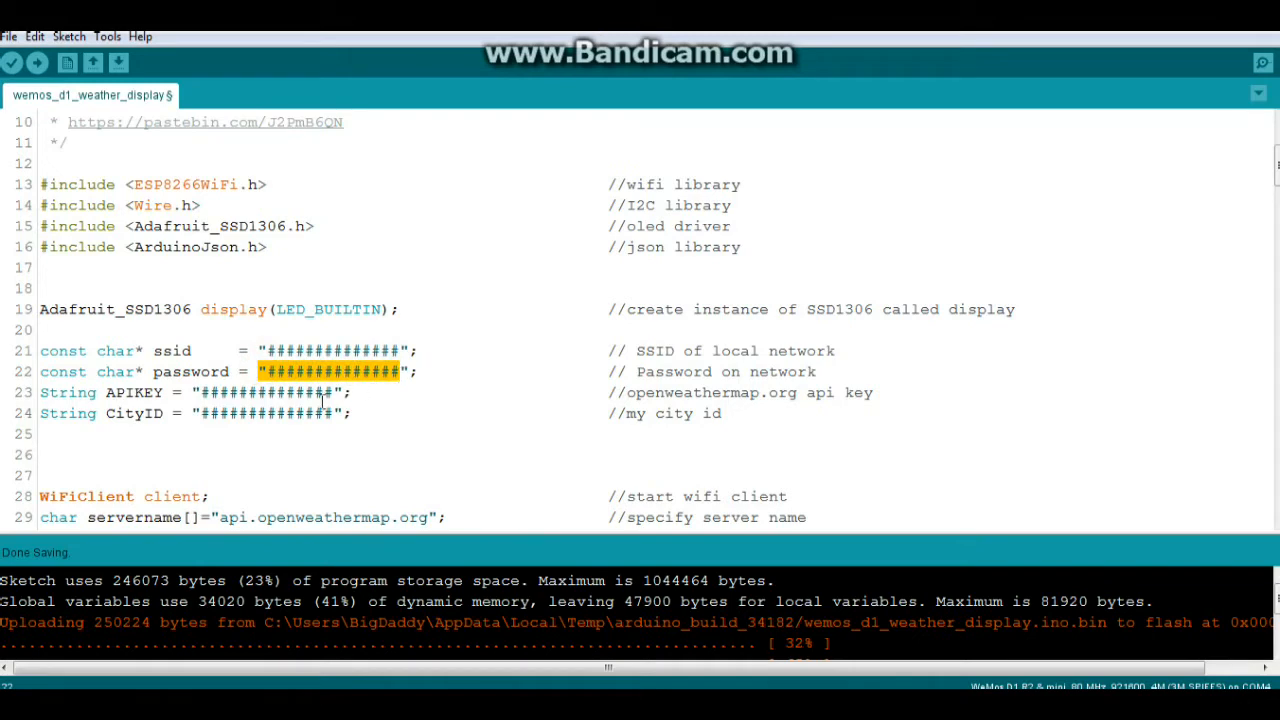
double_click(280, 516)
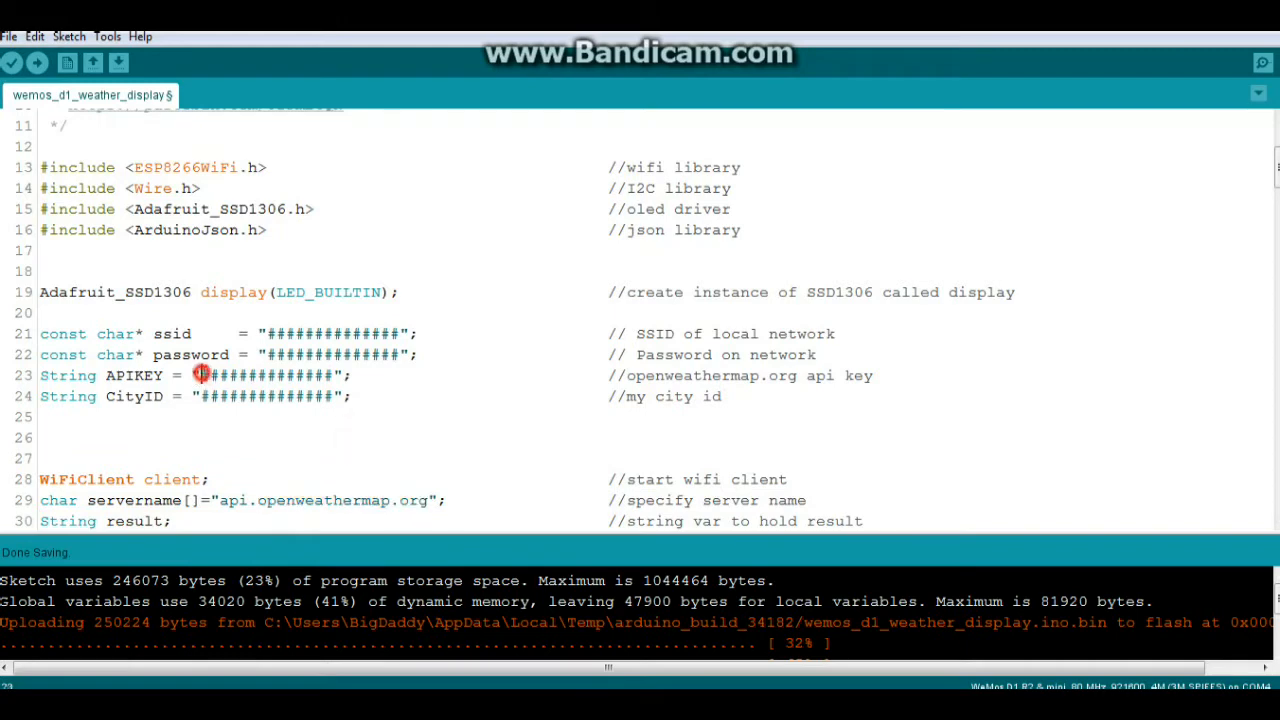
double_click(270, 376)
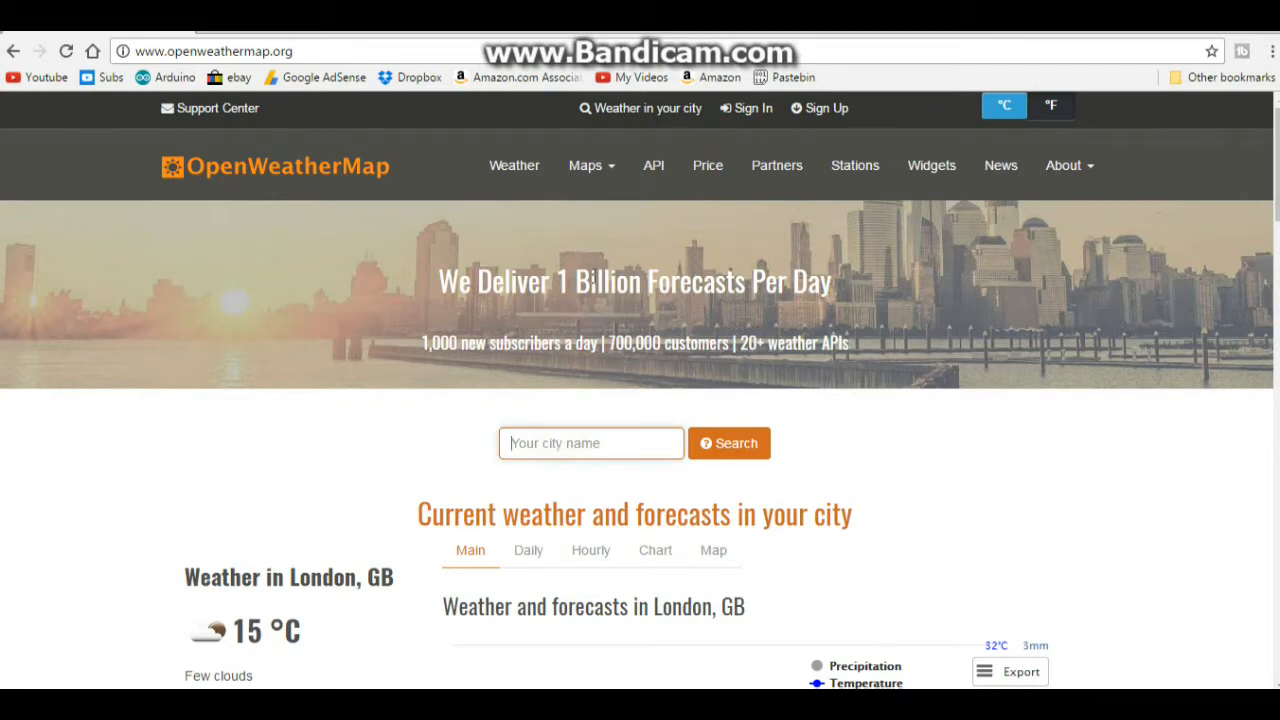
Step: Visit OpenWeatherMap's Weather API page listing current weather and forecast options
left_click(652, 164)
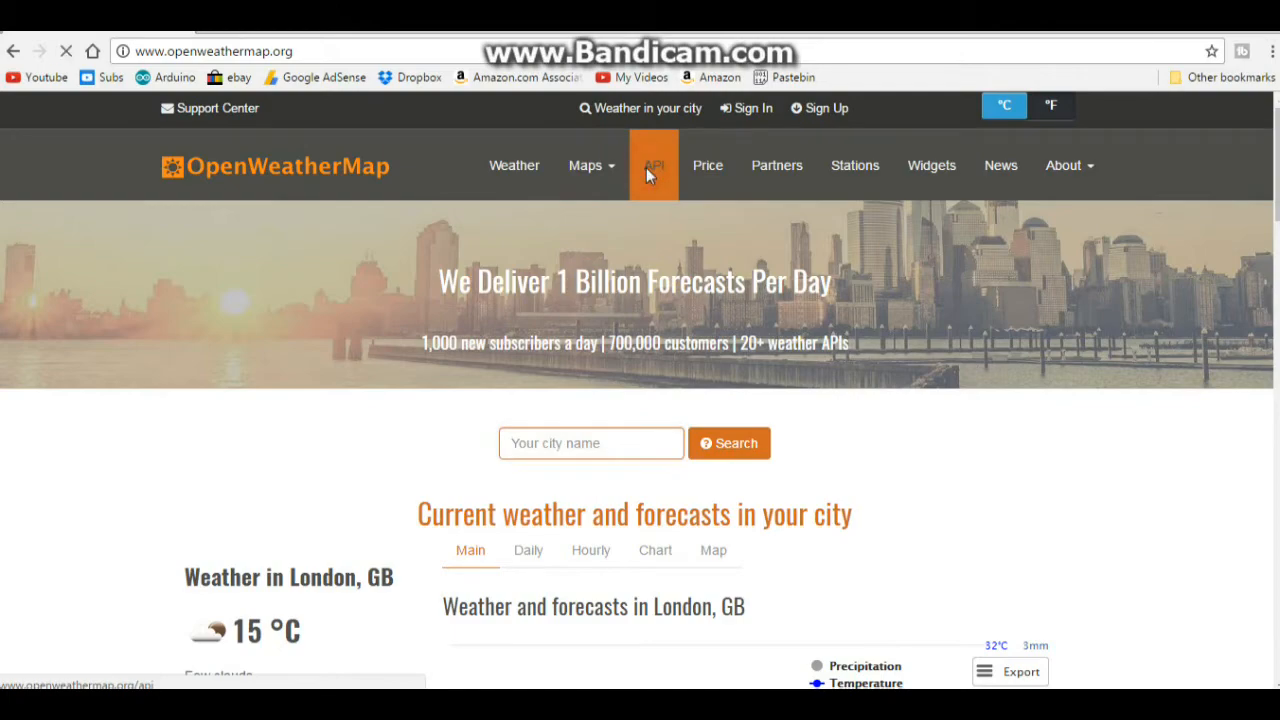
left_click(652, 164)
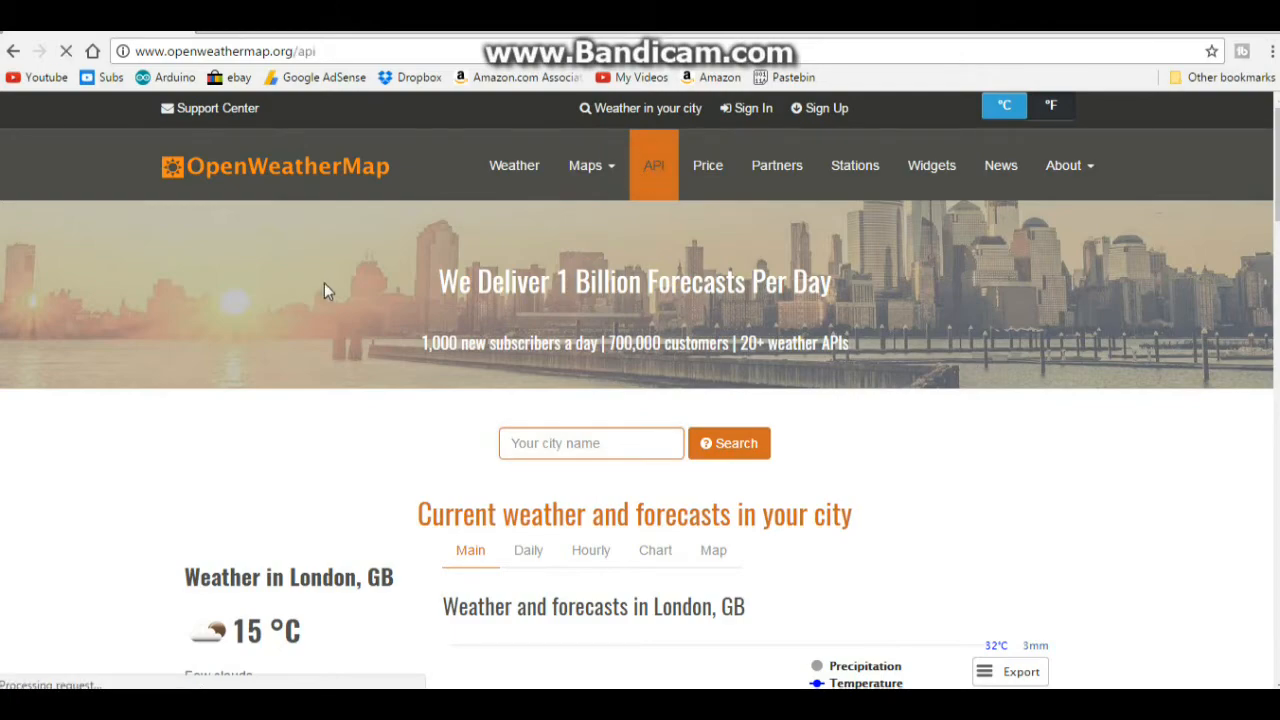
left_click(652, 164)
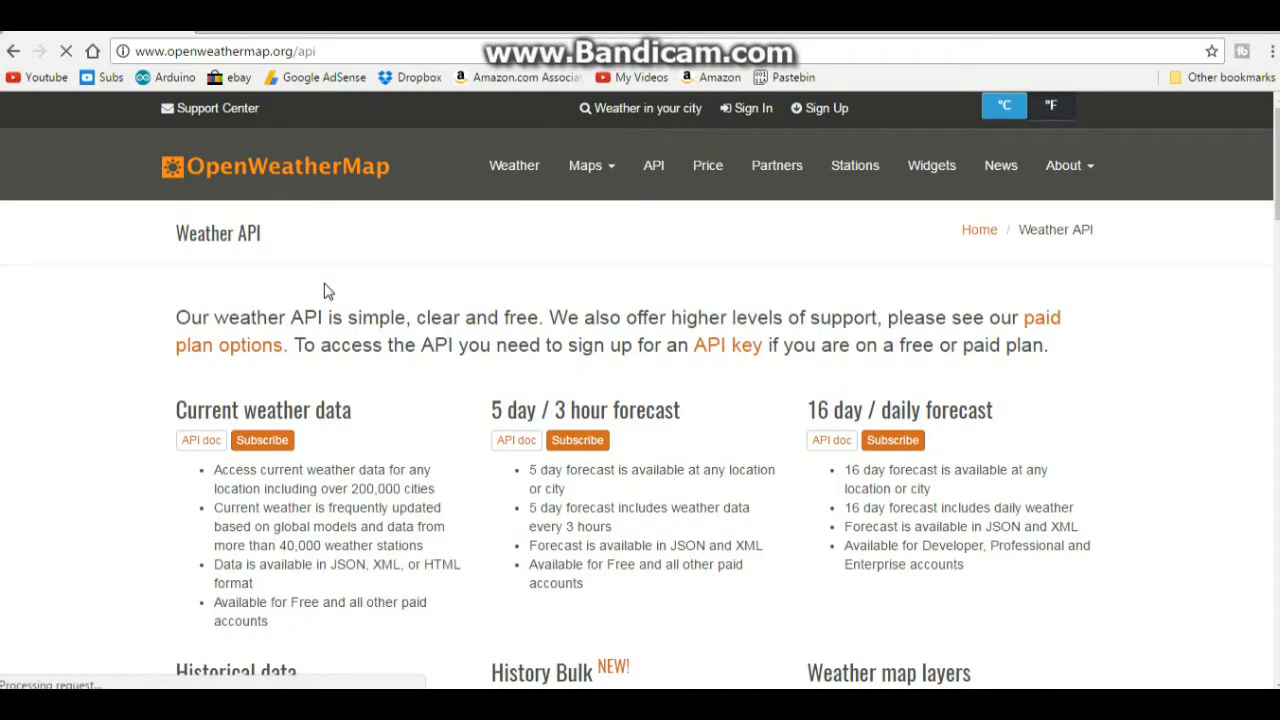
scroll("down", 3)
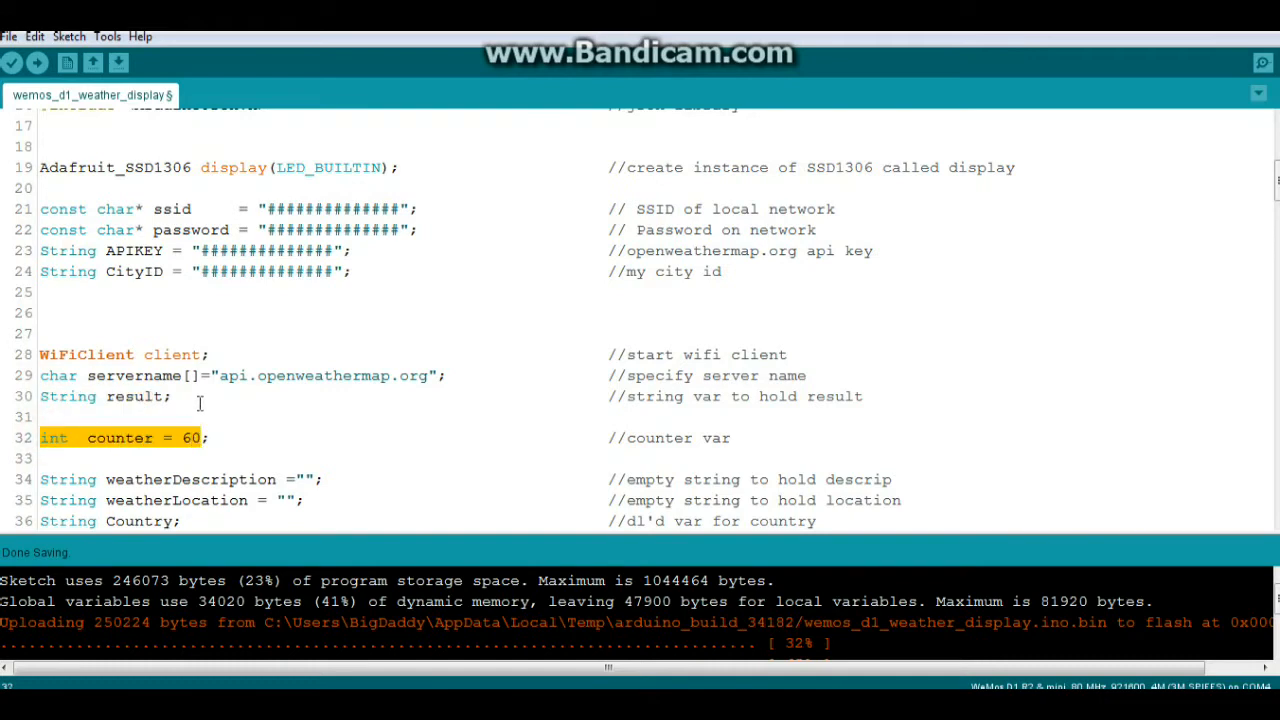
scroll("down", 3)
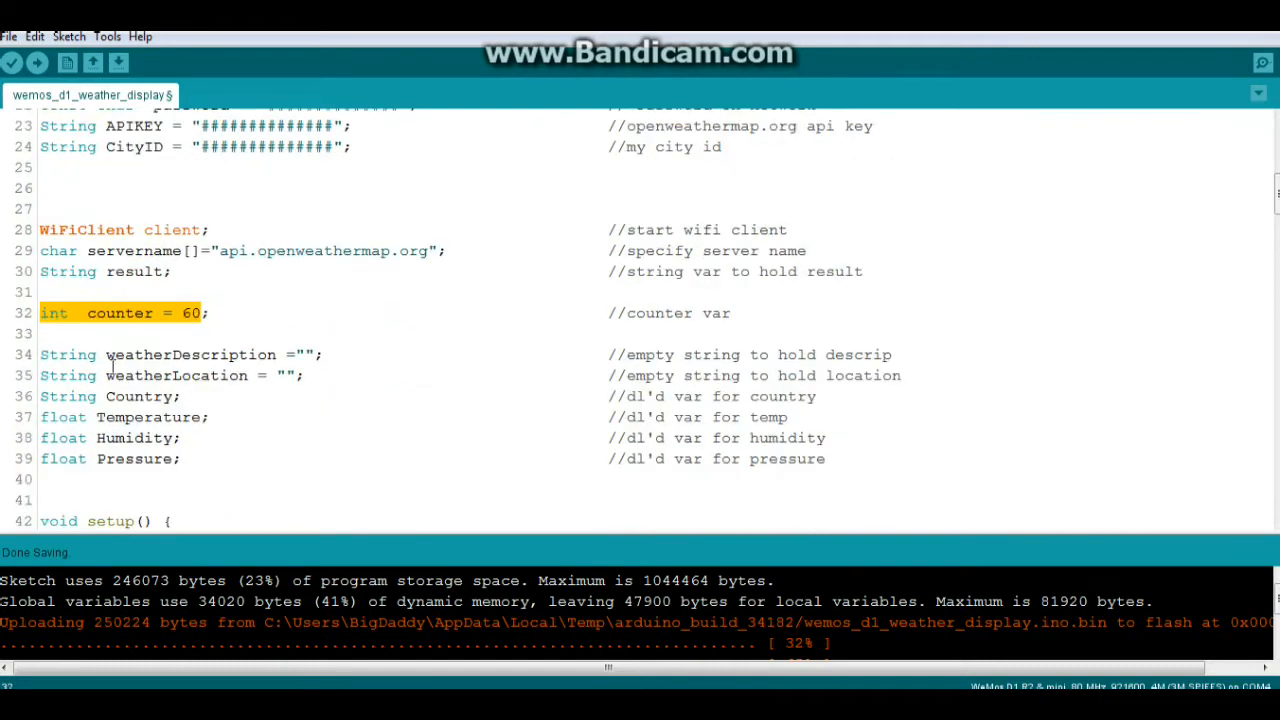
left_click(110, 354)
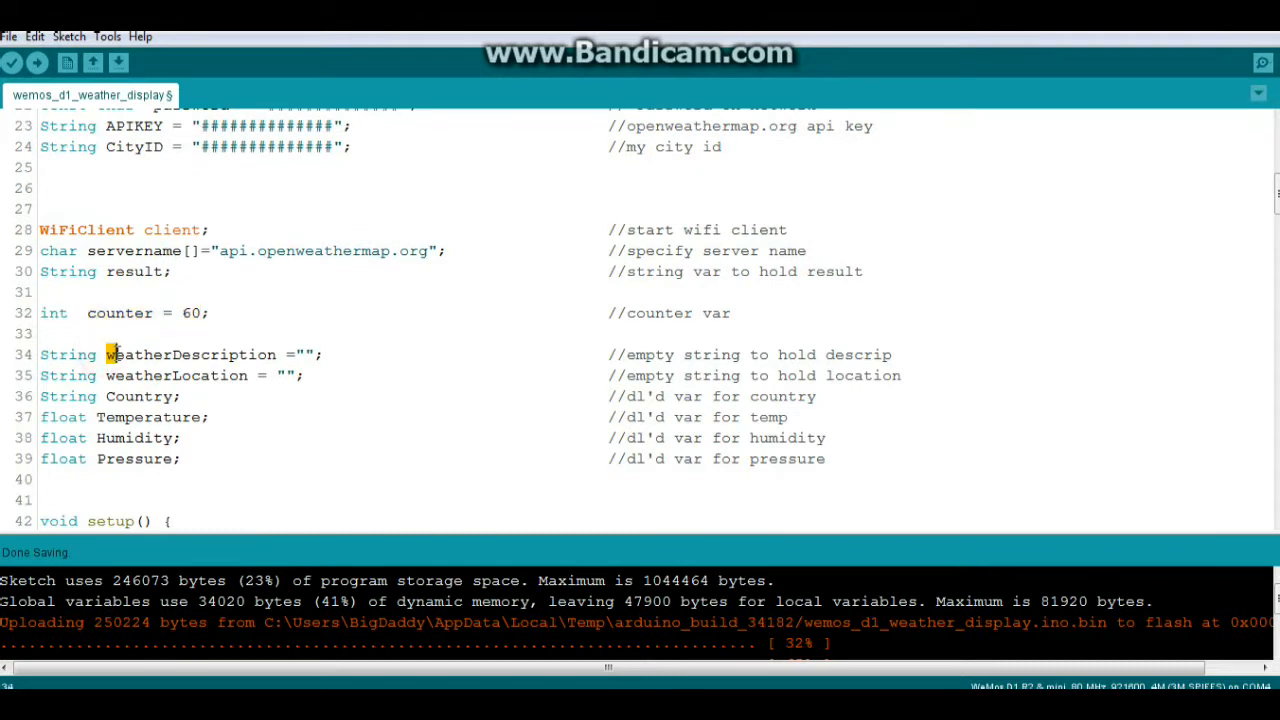
double_click(190, 354)
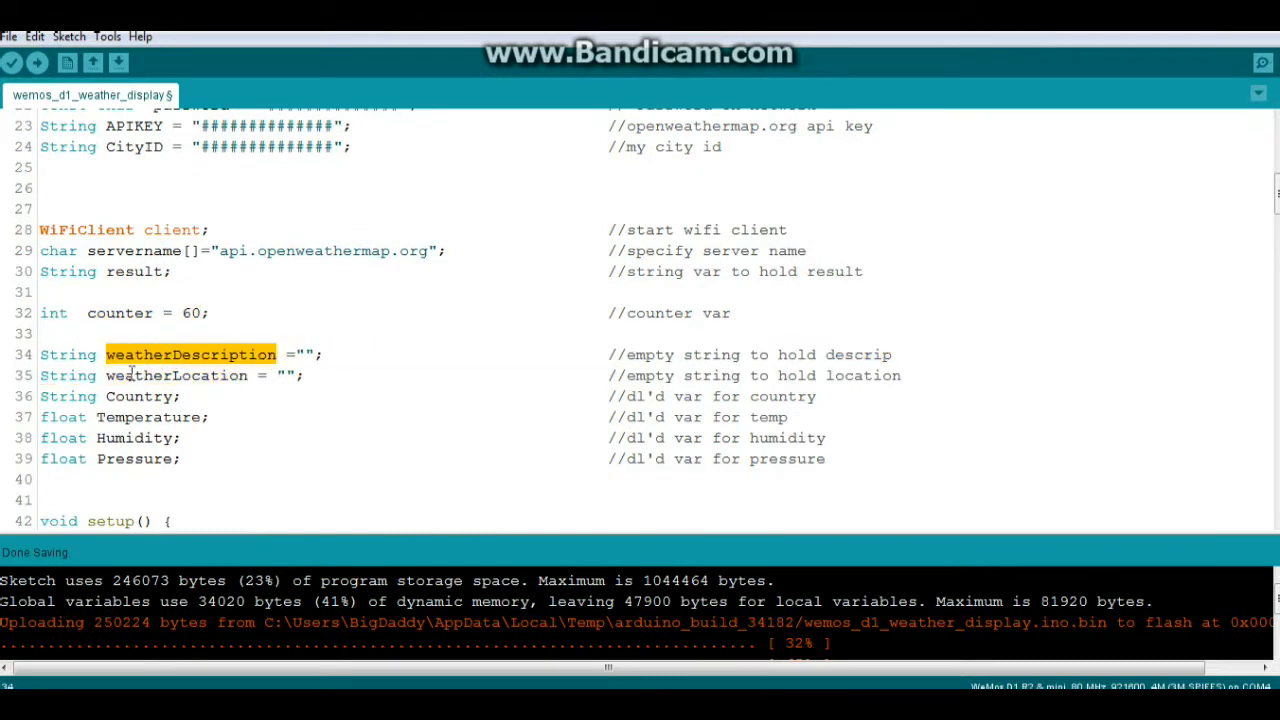
double_click(176, 376)
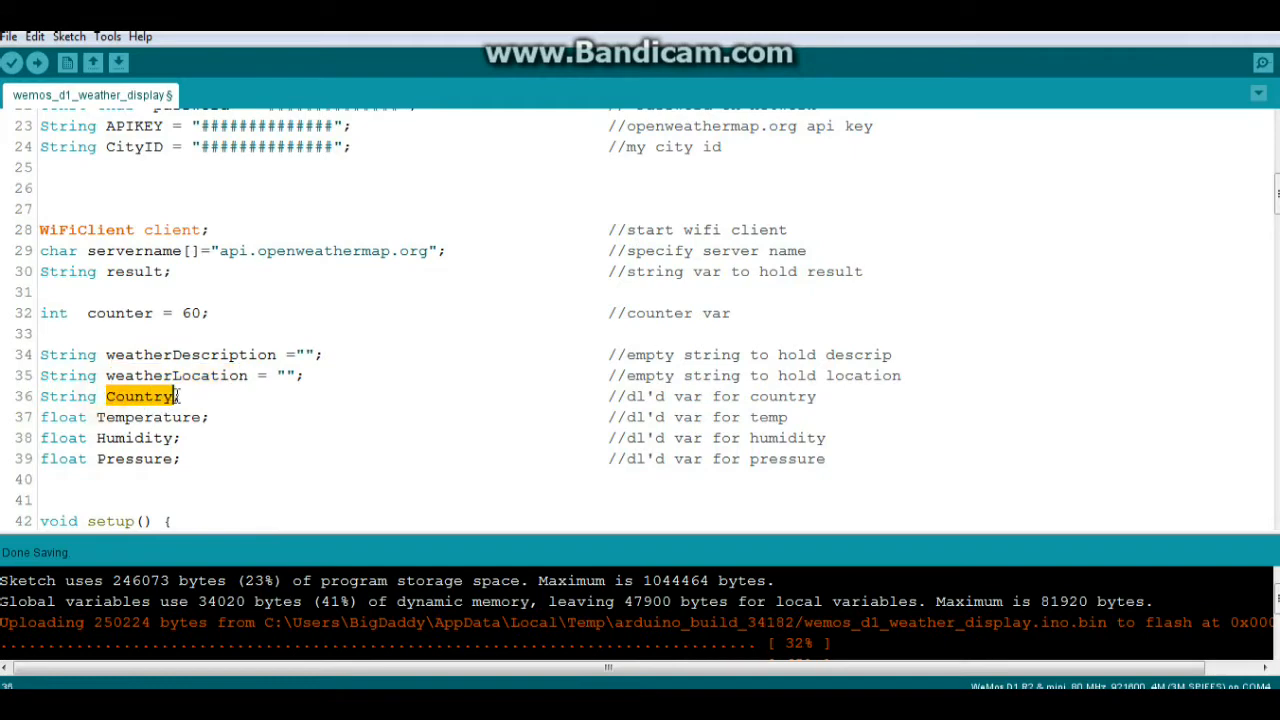
double_click(144, 418)
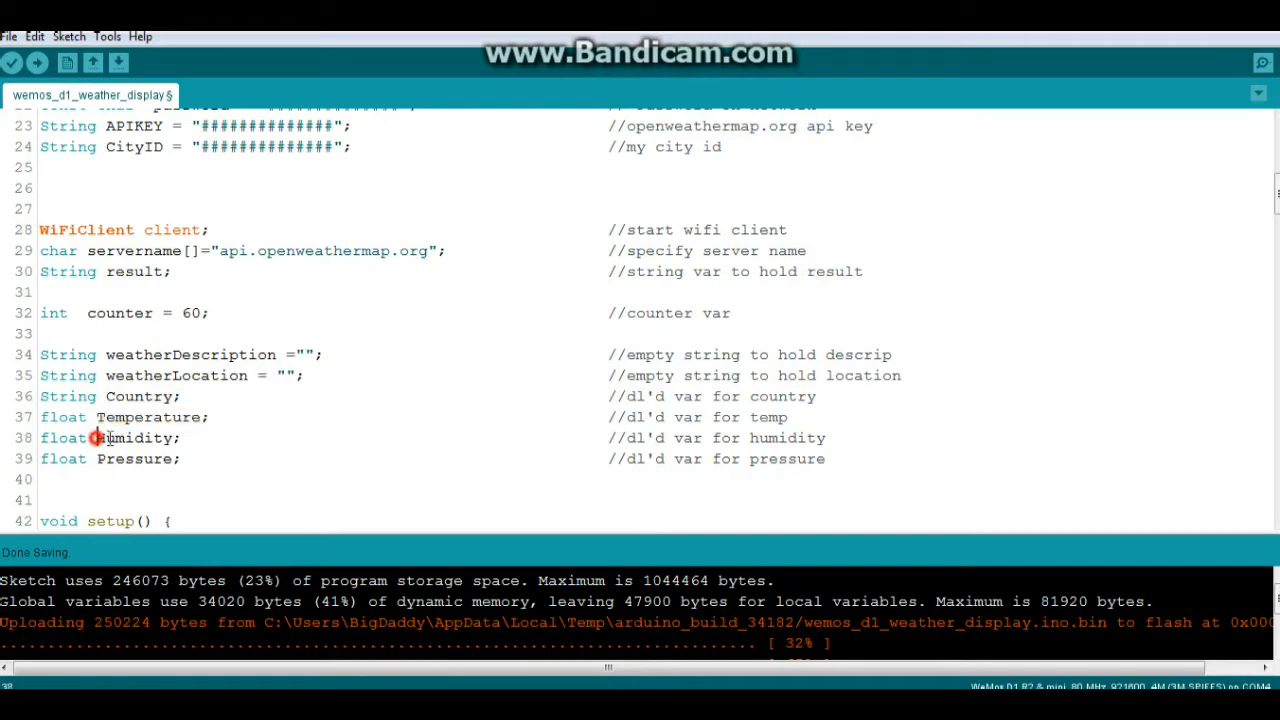
double_click(134, 458)
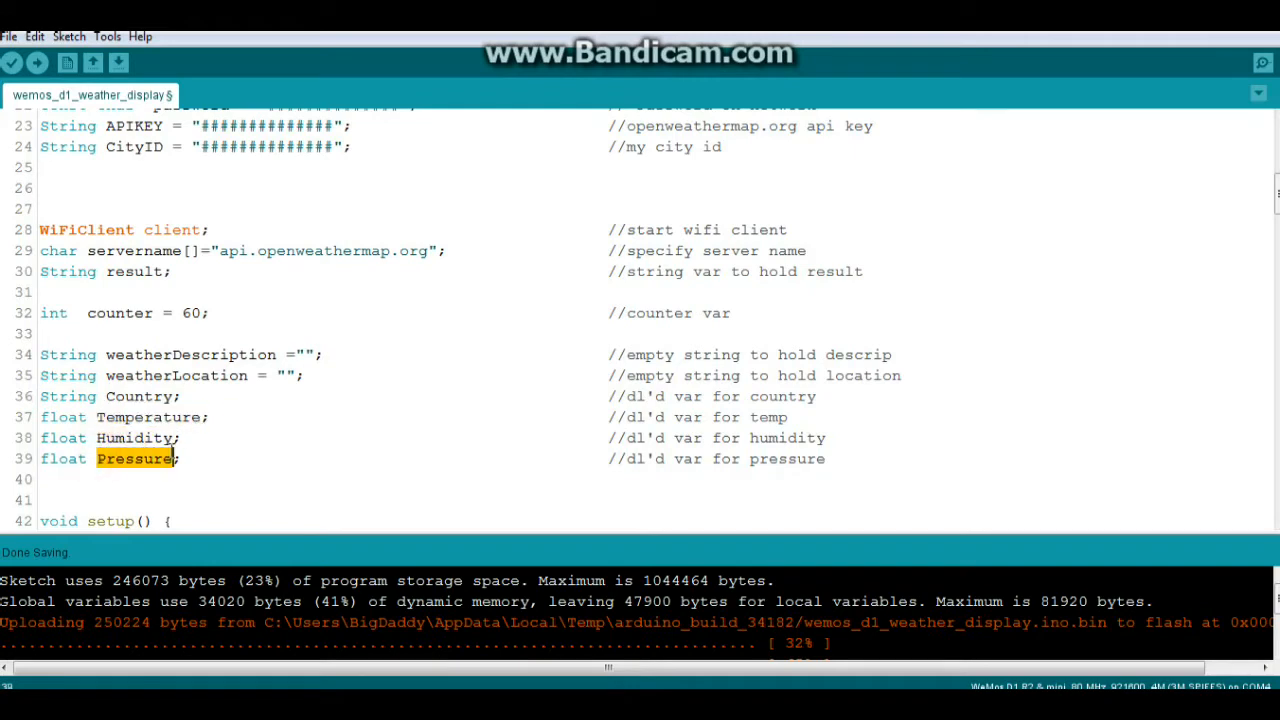
scroll("down", 3)
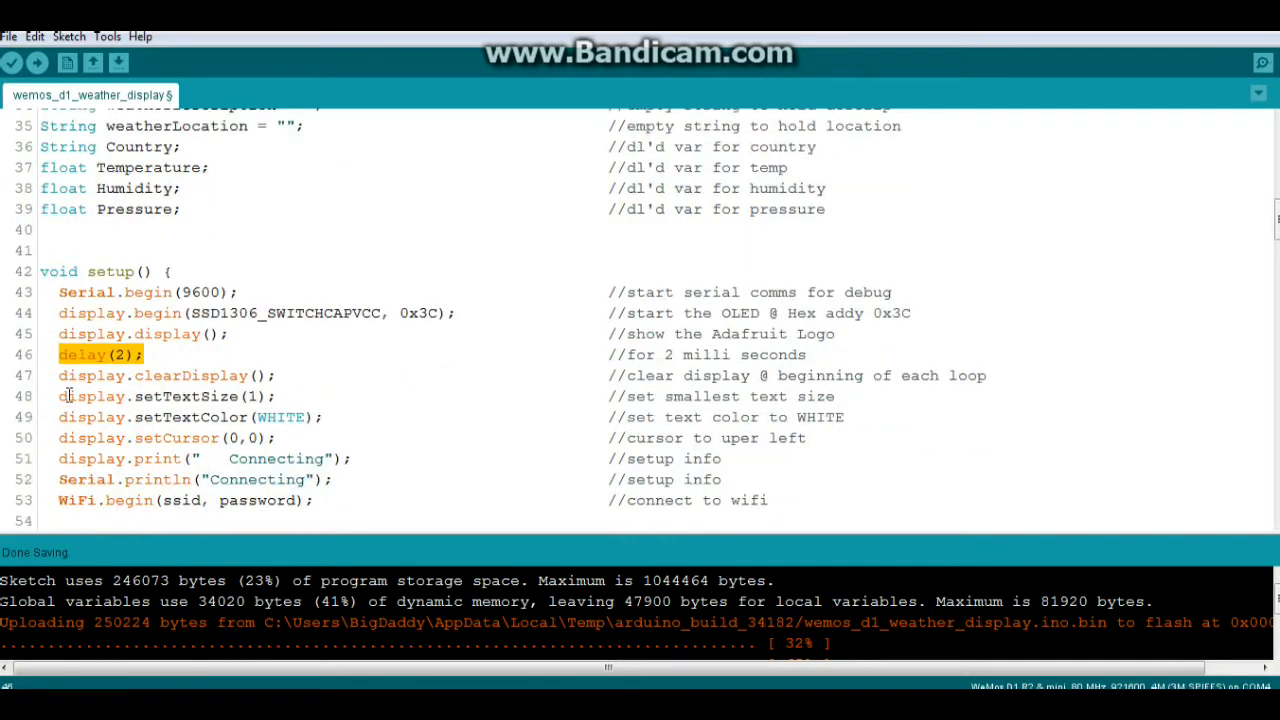
scroll("down", 3)
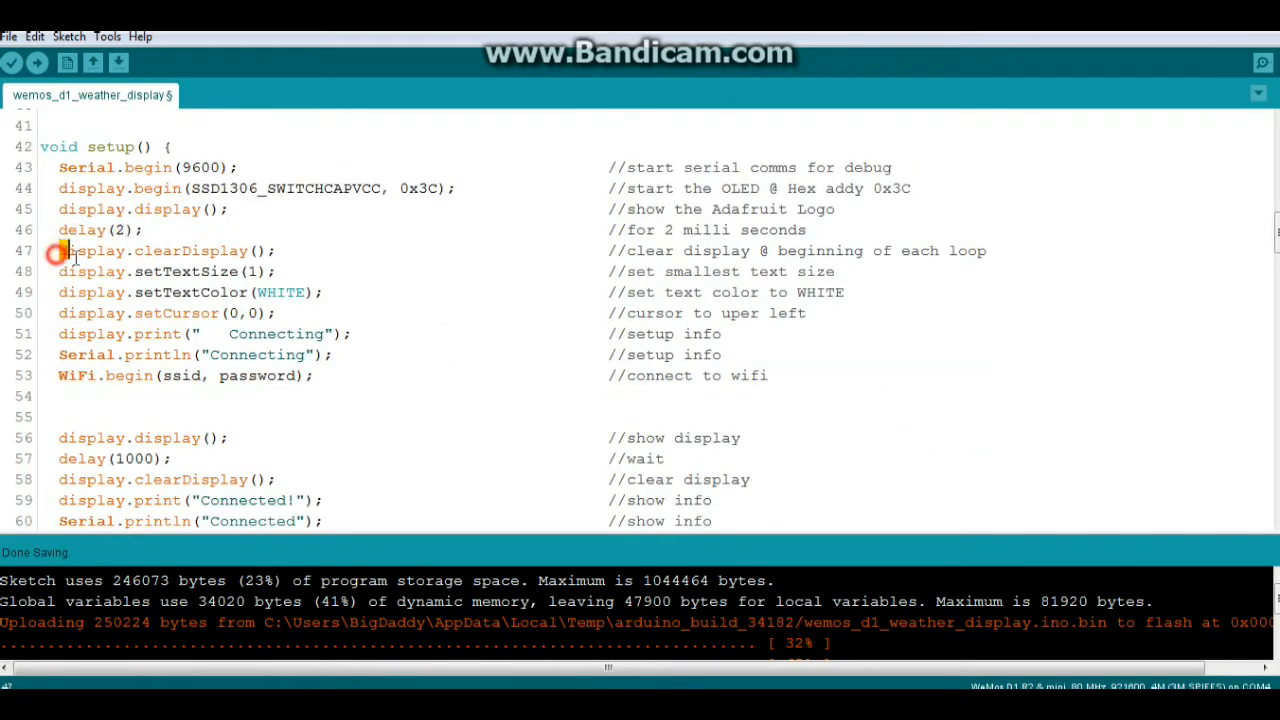
left_click_drag(58, 250, 270, 272)
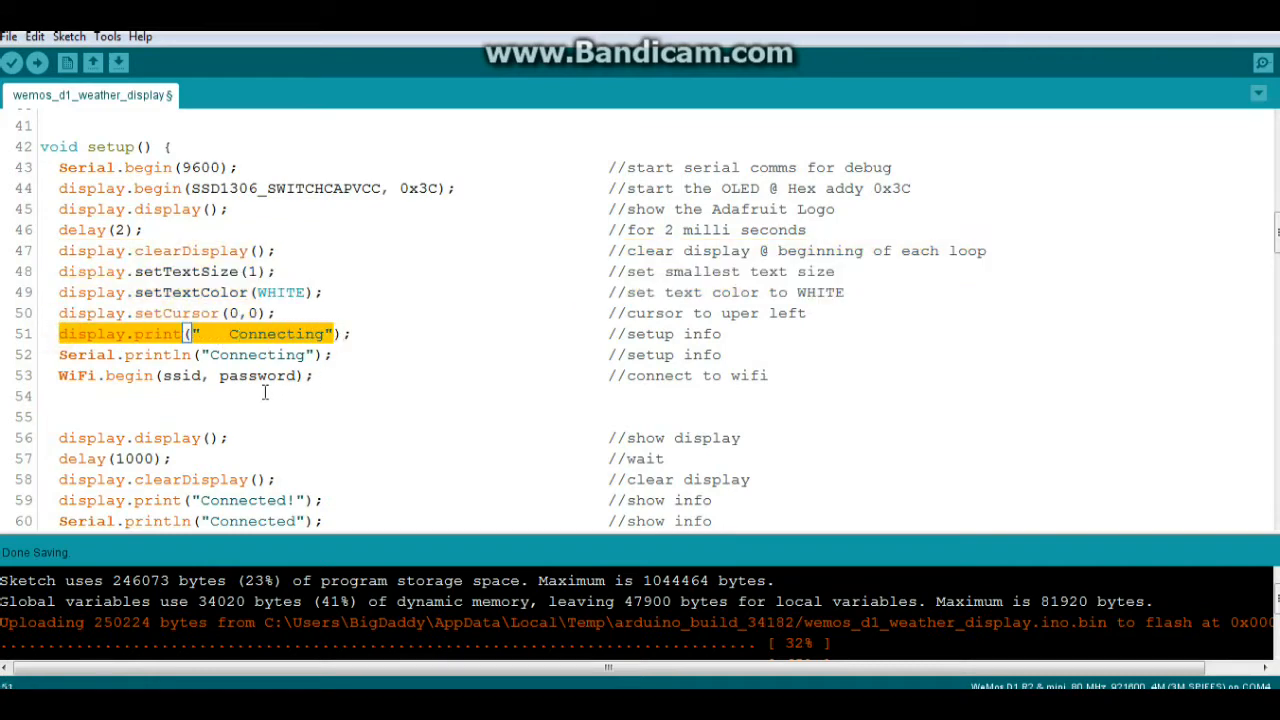
left_click(76, 354)
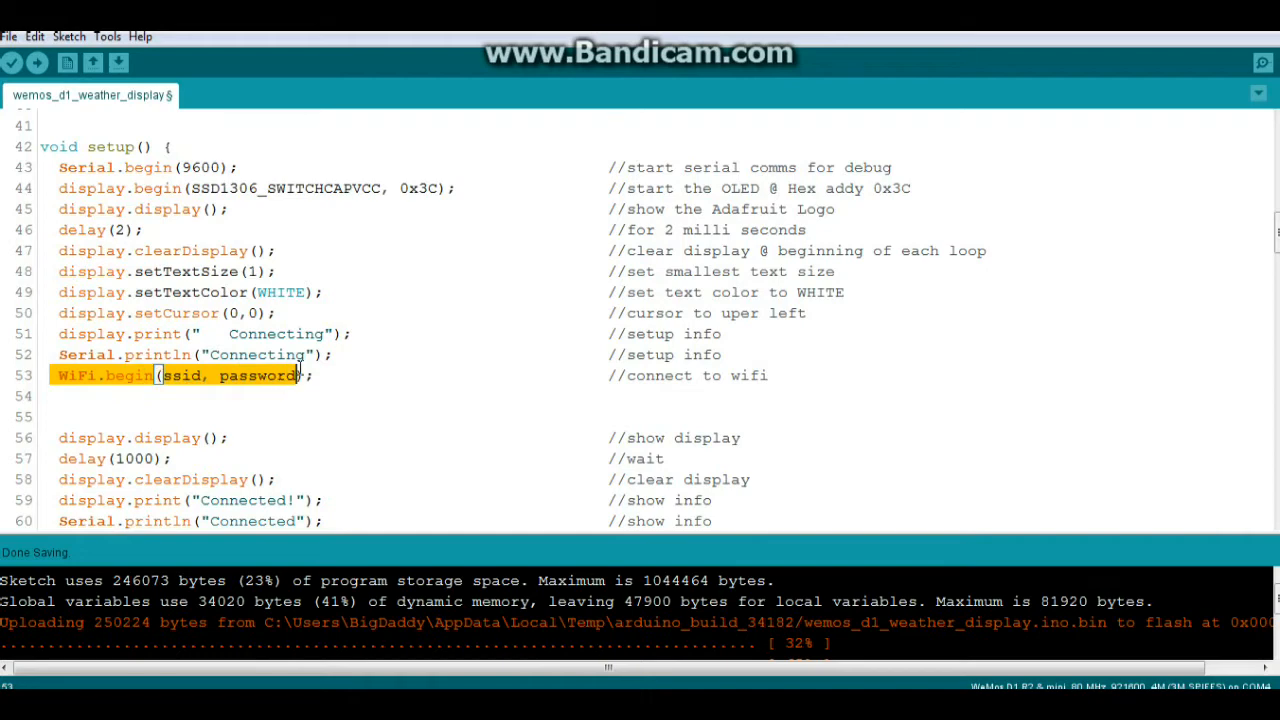
scroll("down", 3)
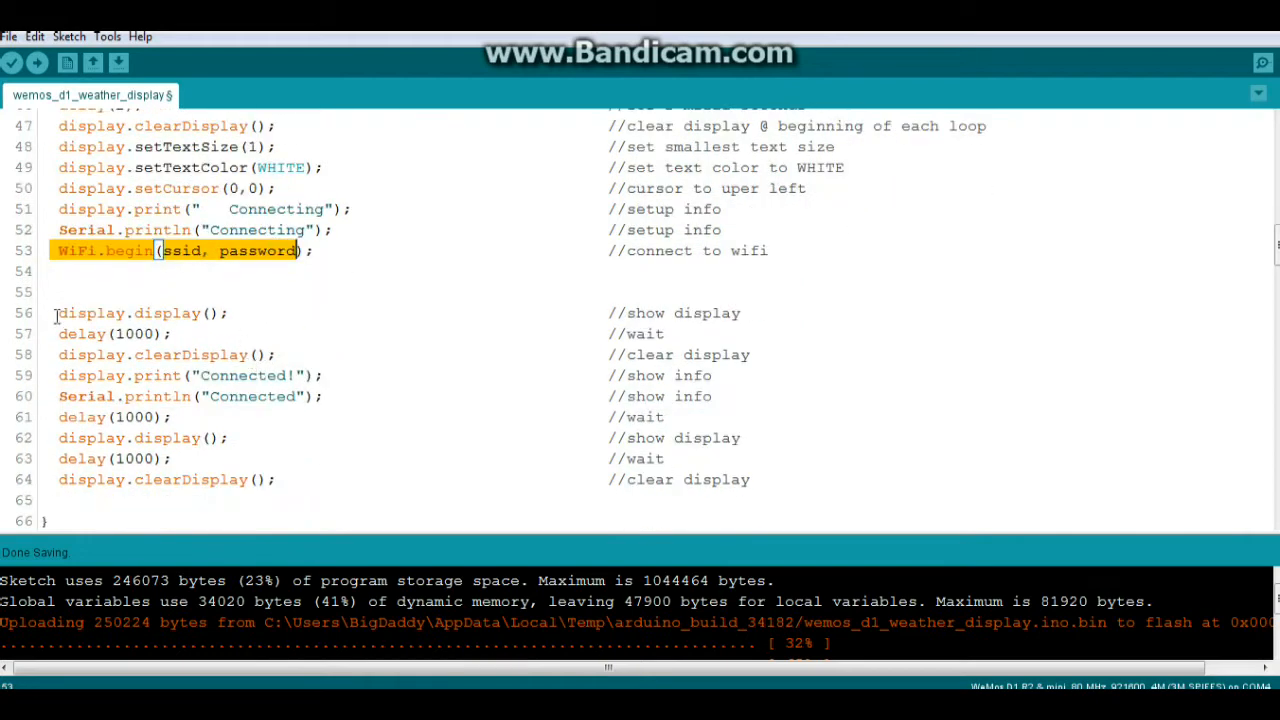
left_click(176, 332)
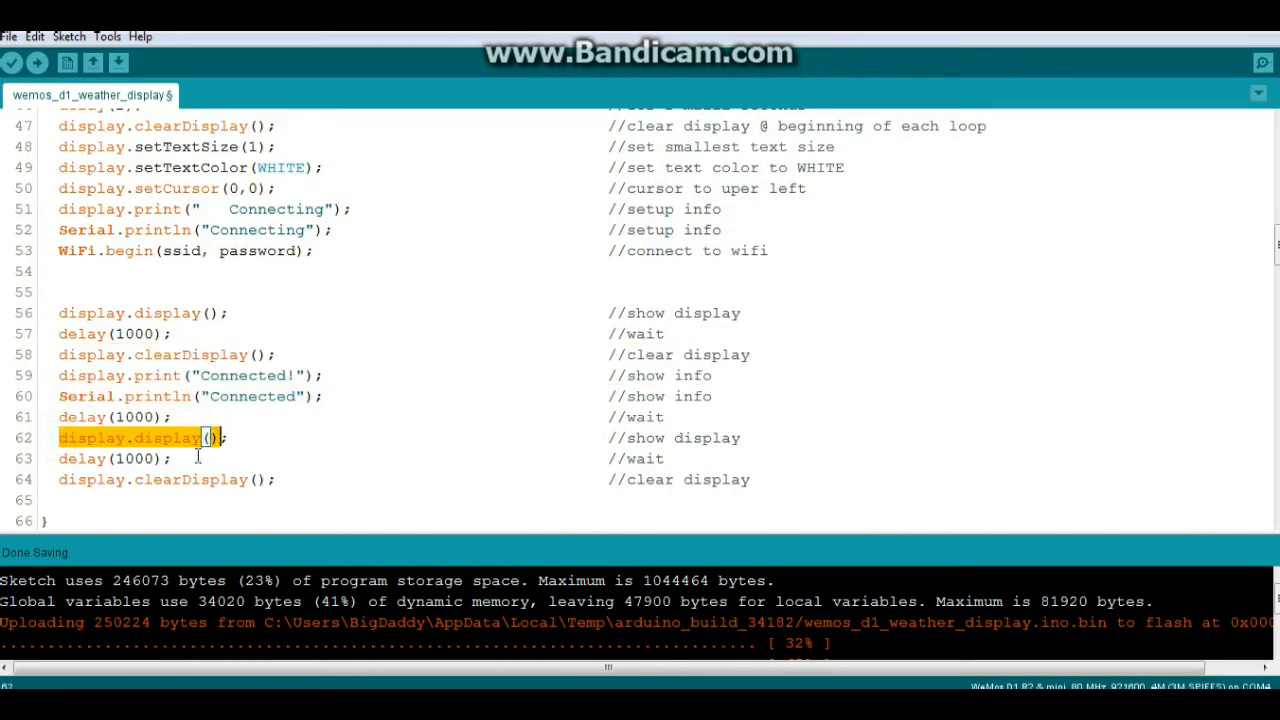
left_click(56, 480)
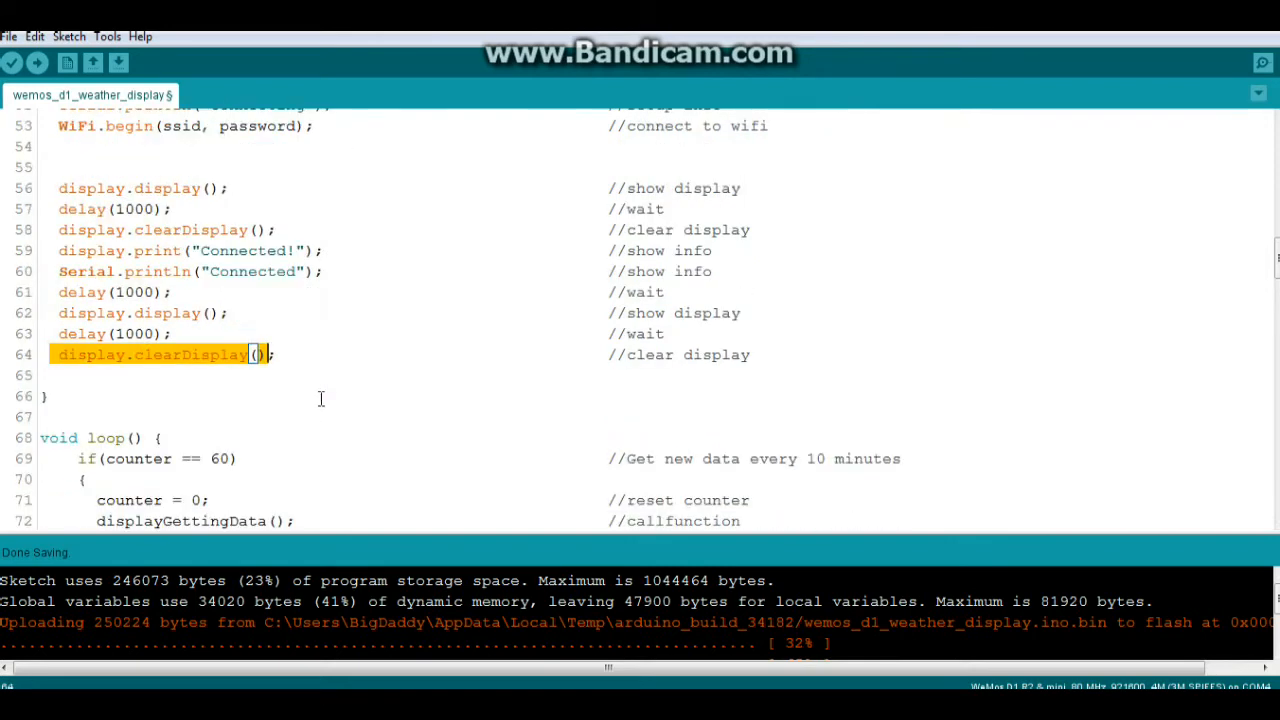
scroll("down", 3)
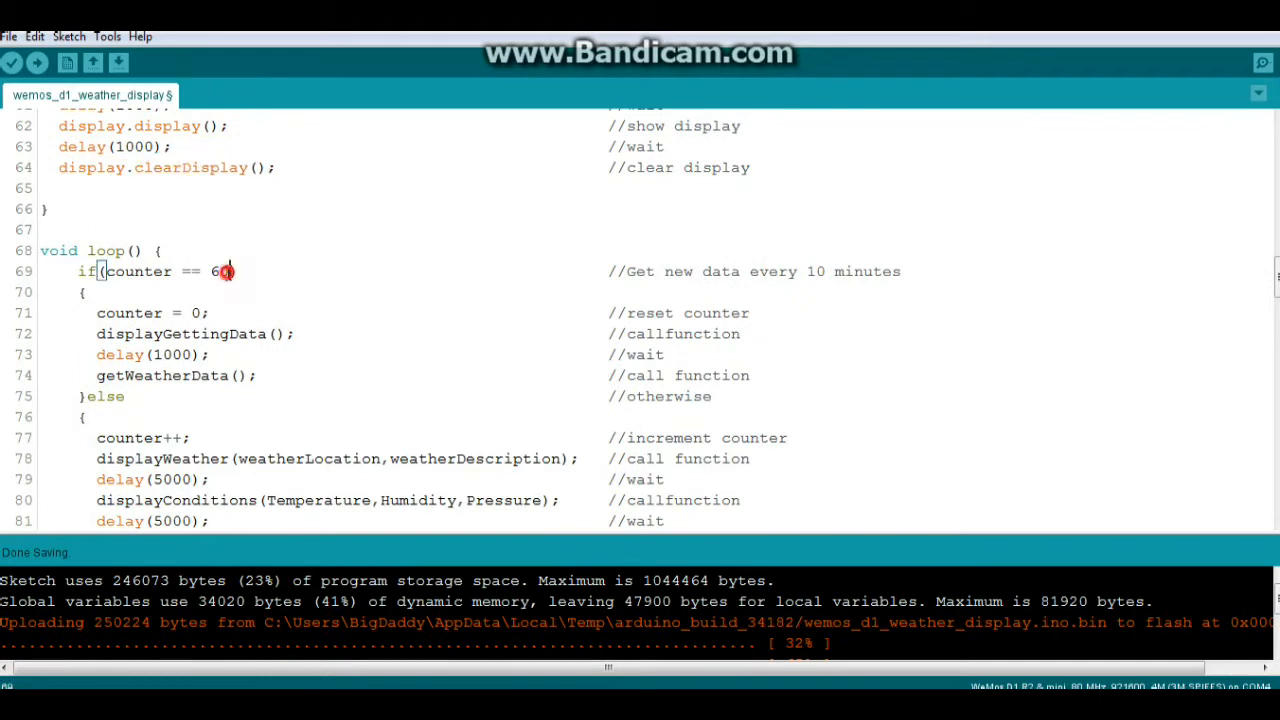
double_click(220, 272)
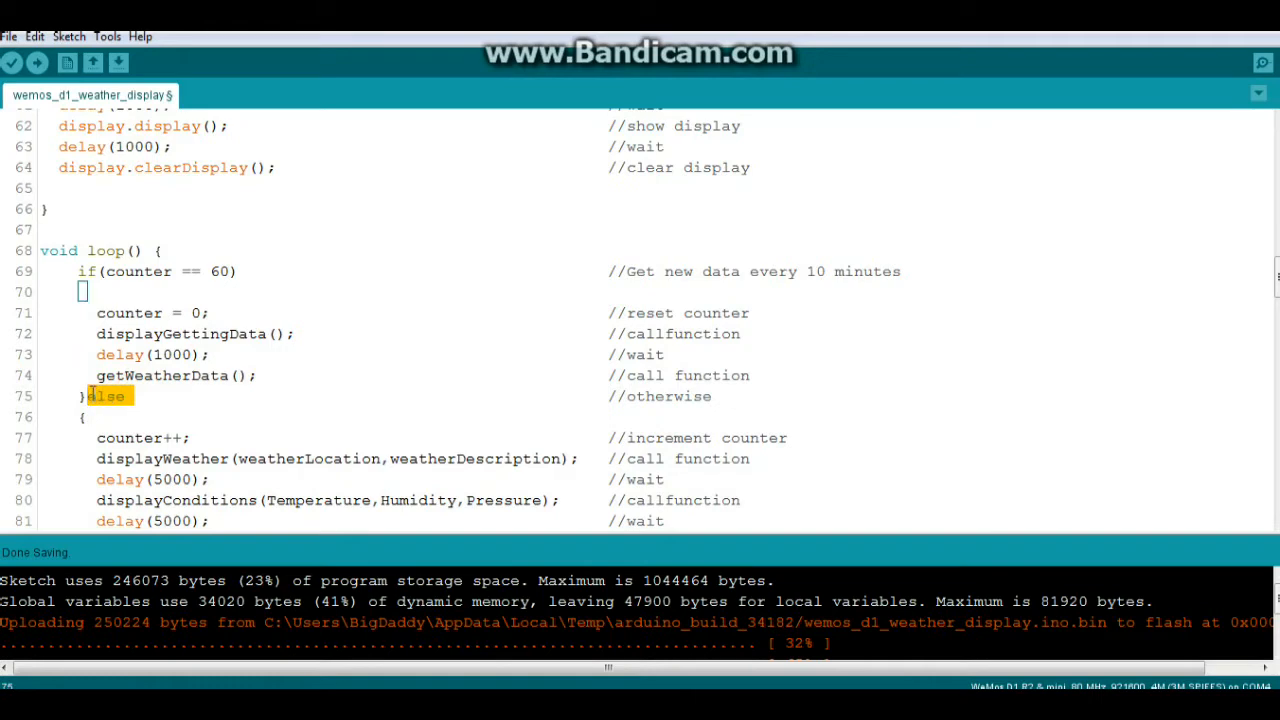
mouse_move(72, 344)
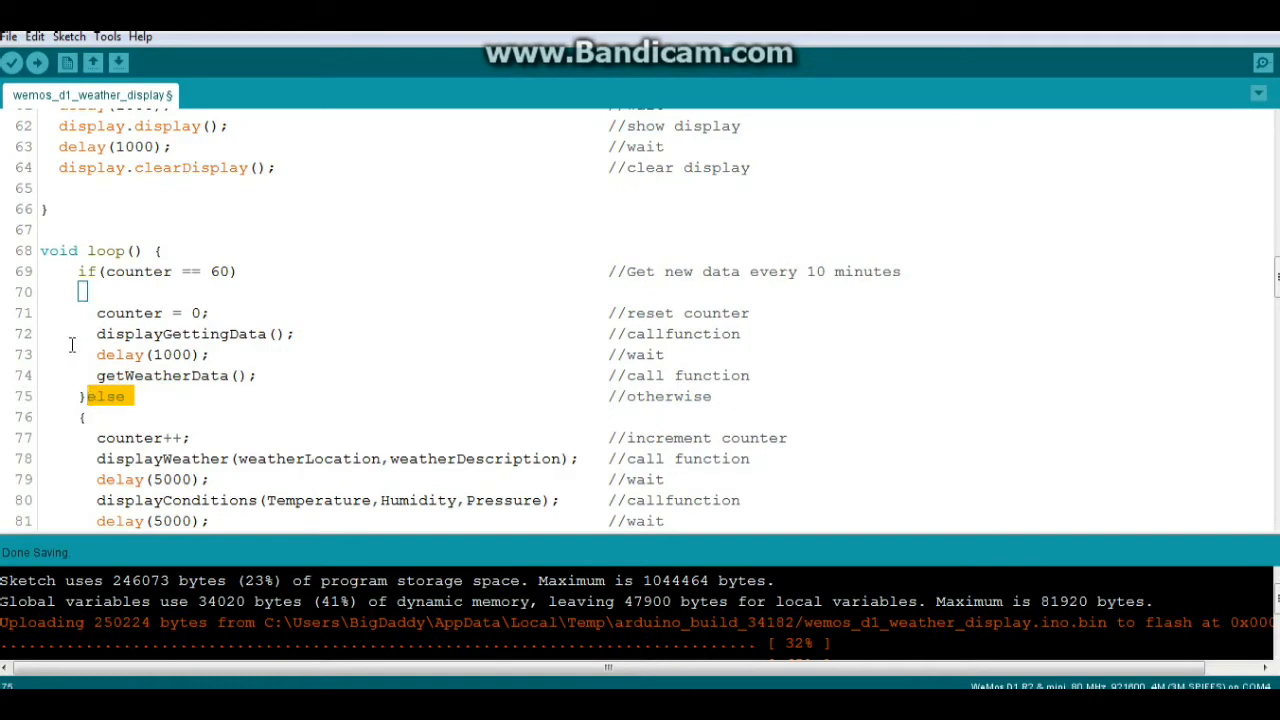
scroll("down", 3)
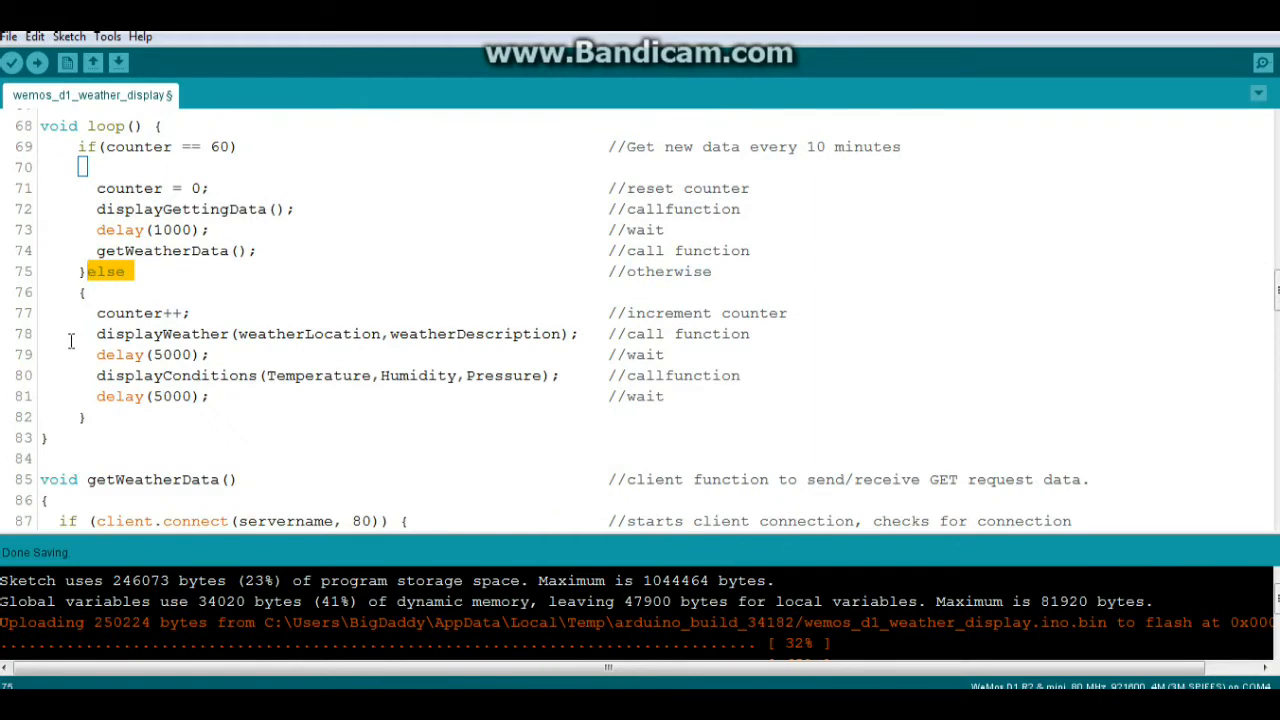
mouse_move(72, 308)
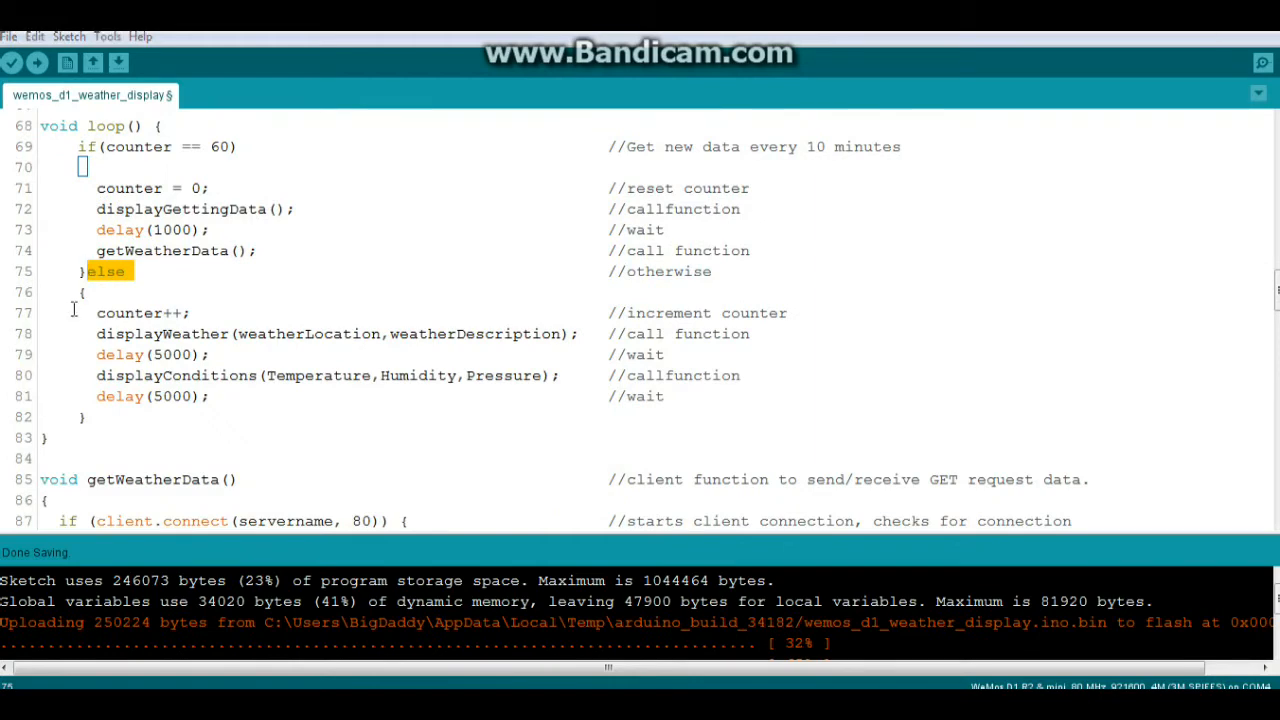
double_click(140, 312)
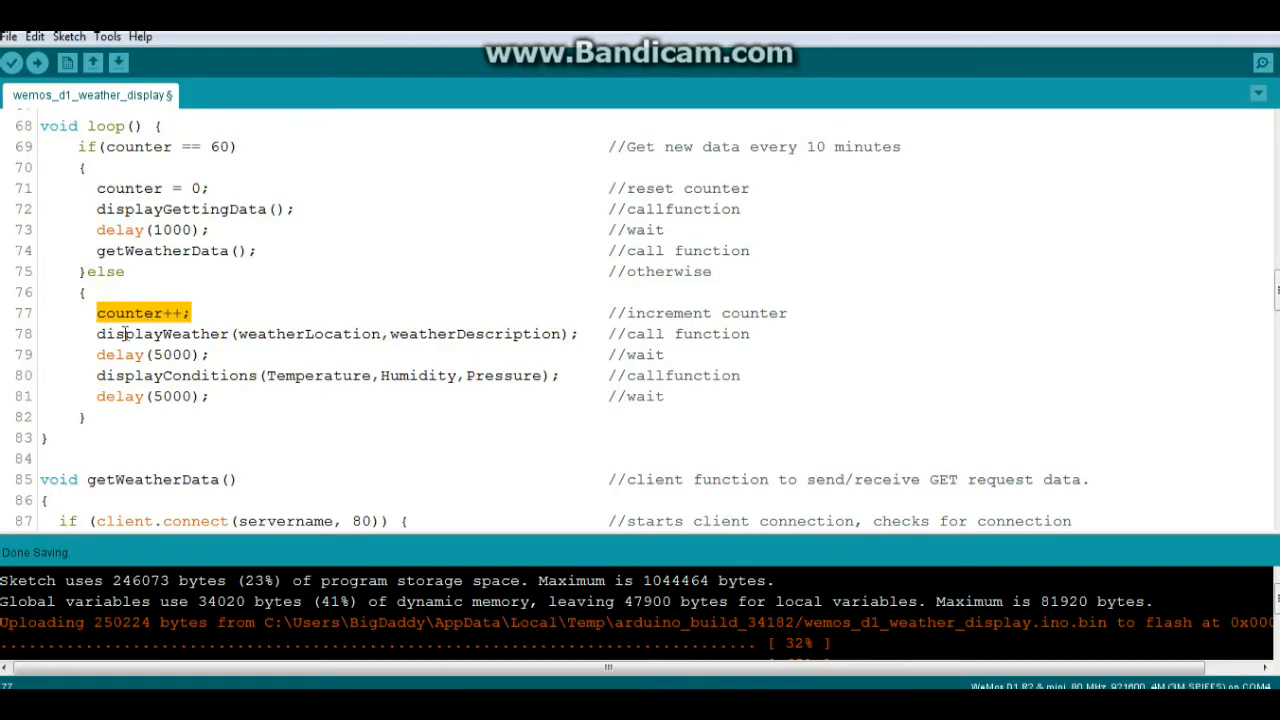
left_click(98, 332)
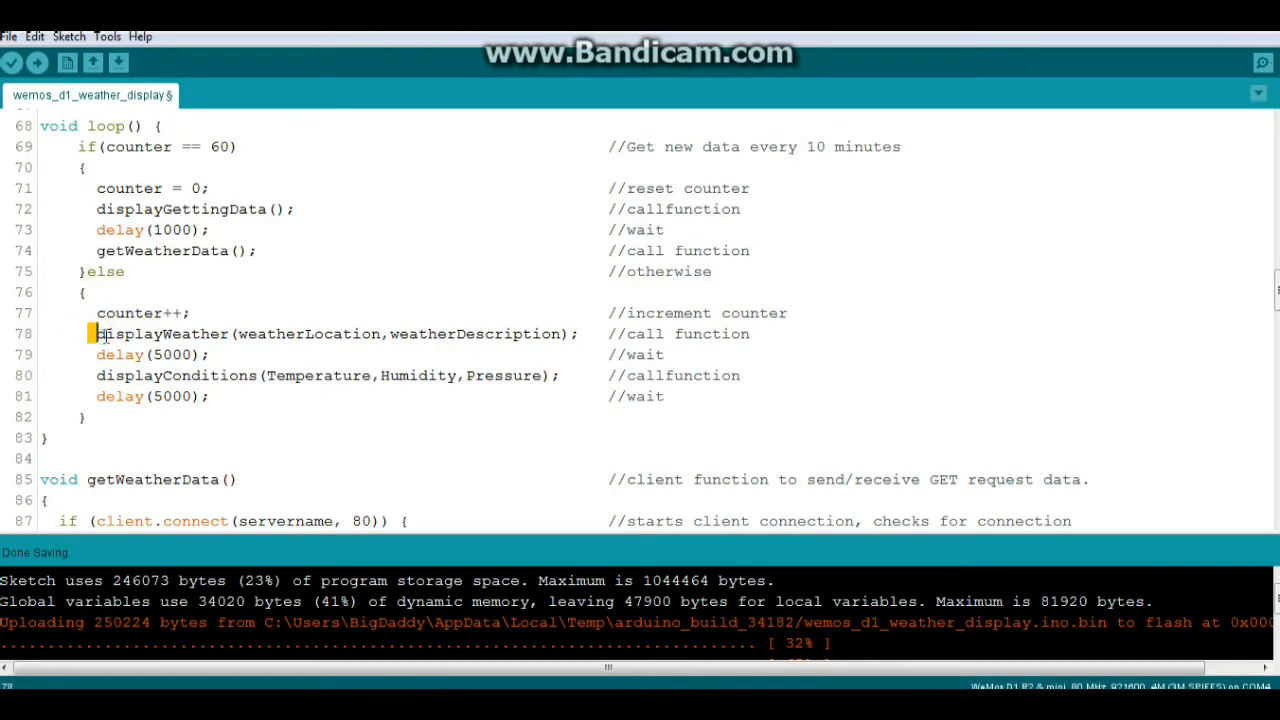
double_click(162, 332)
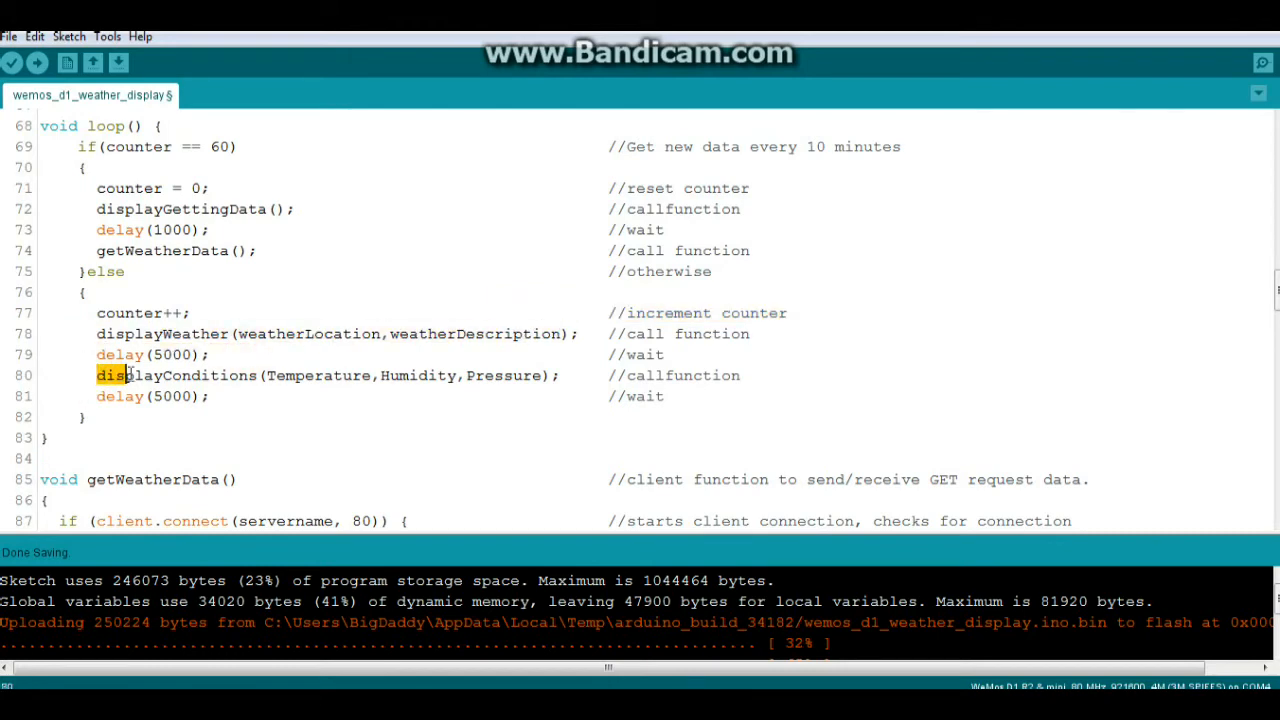
double_click(176, 376)
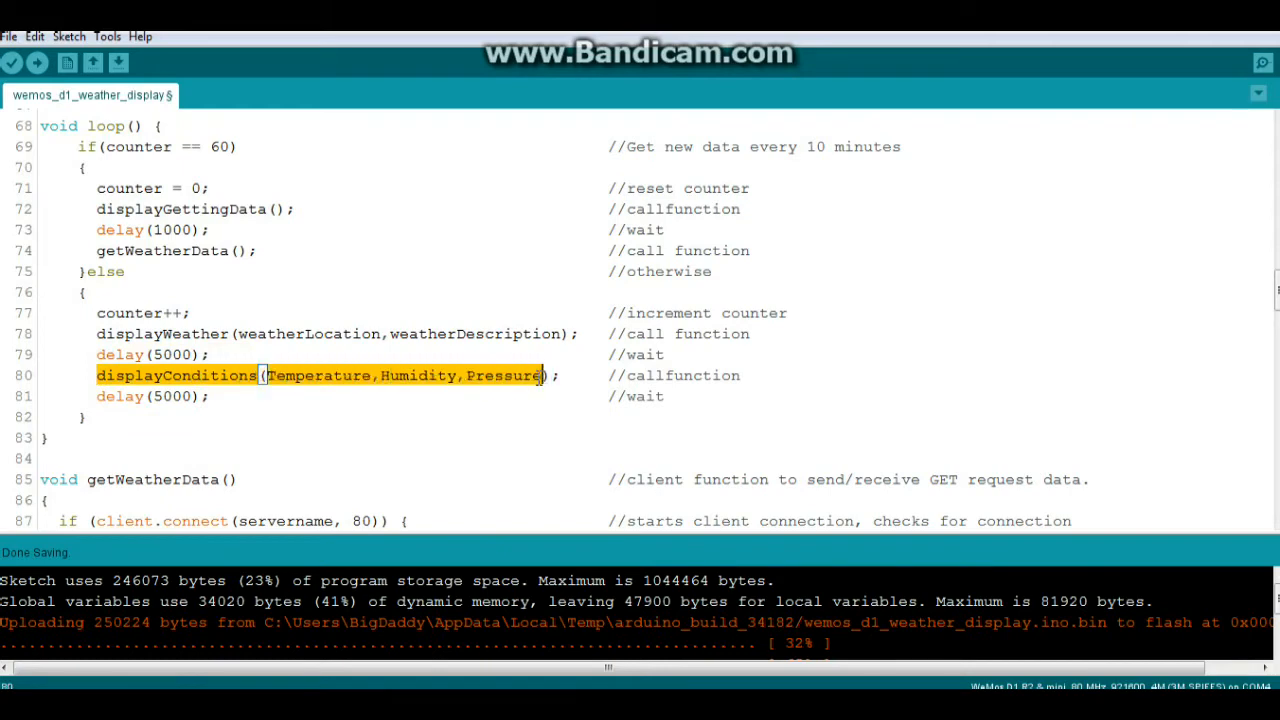
Step: Move on from displayConditions and highlight the getWeatherData function name
scroll("down", 3)
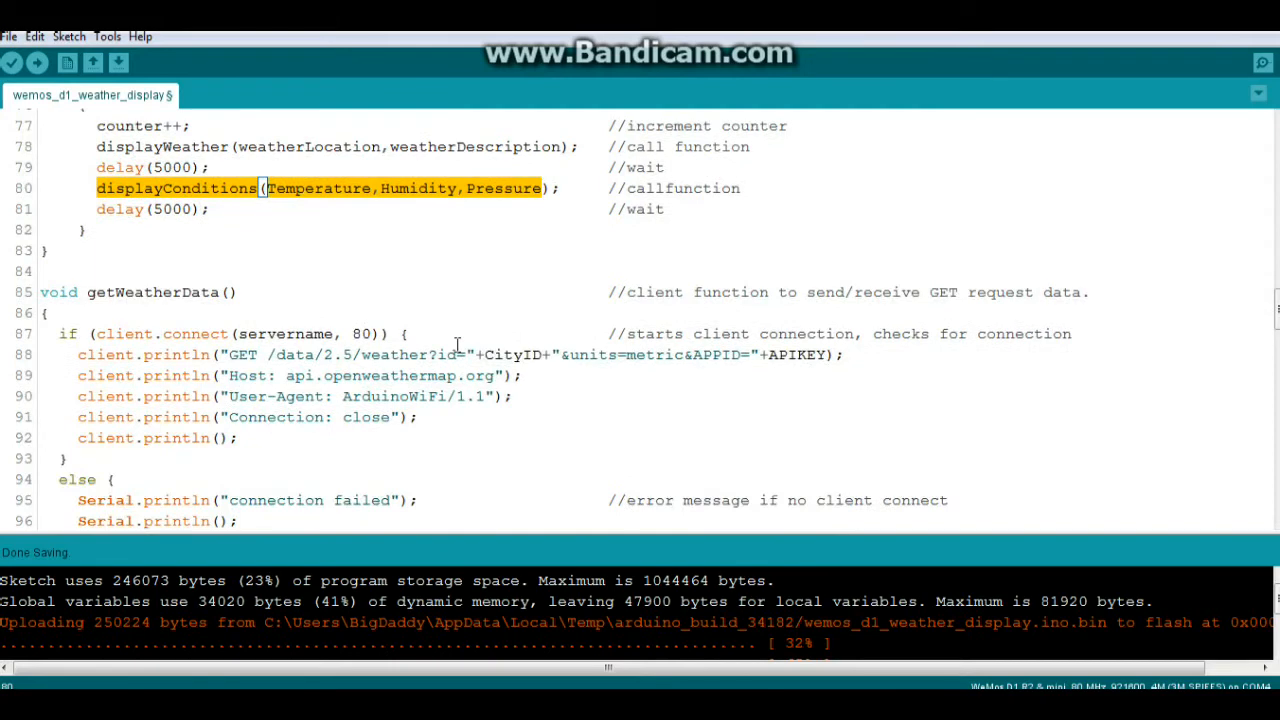
left_click(88, 292)
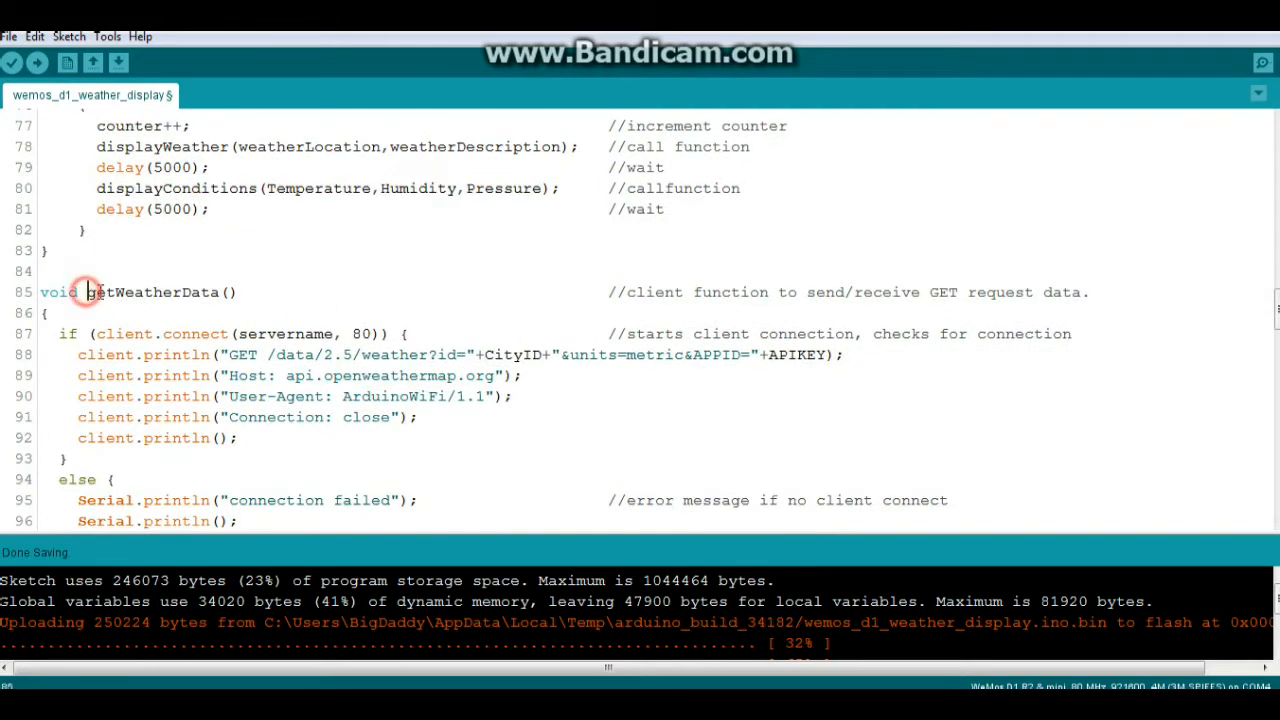
double_click(150, 292)
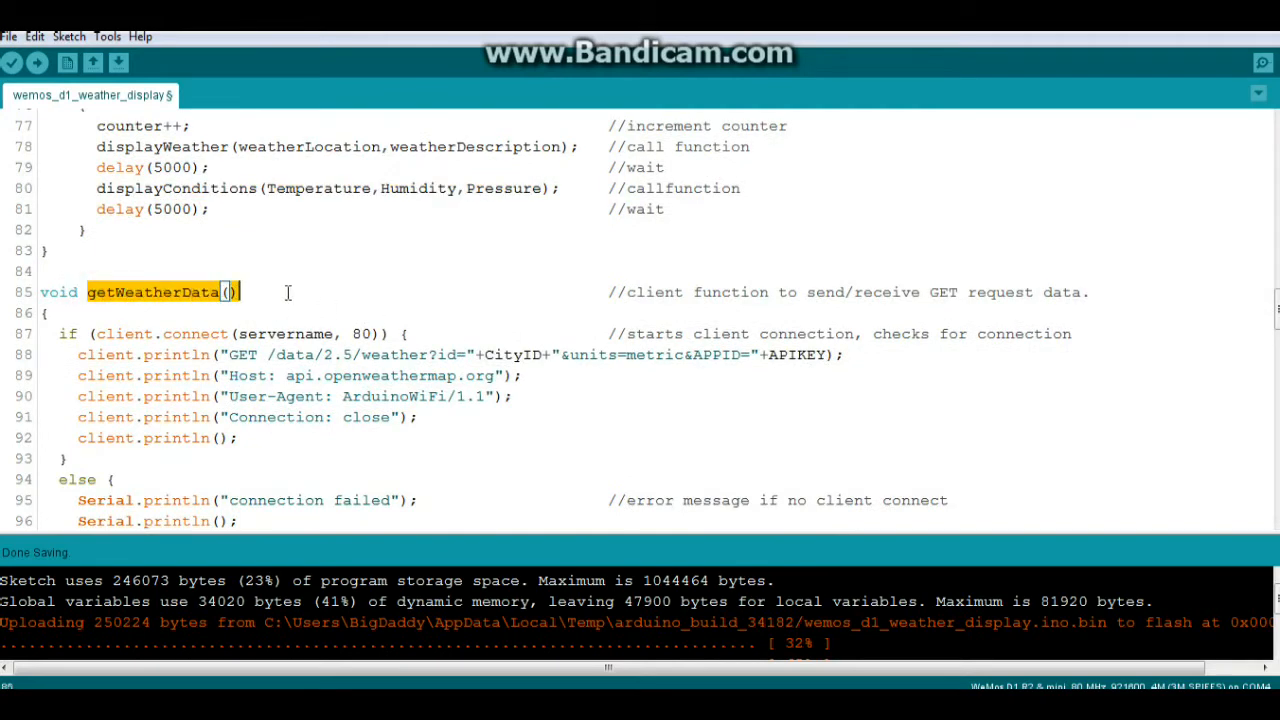
scroll("down", 3)
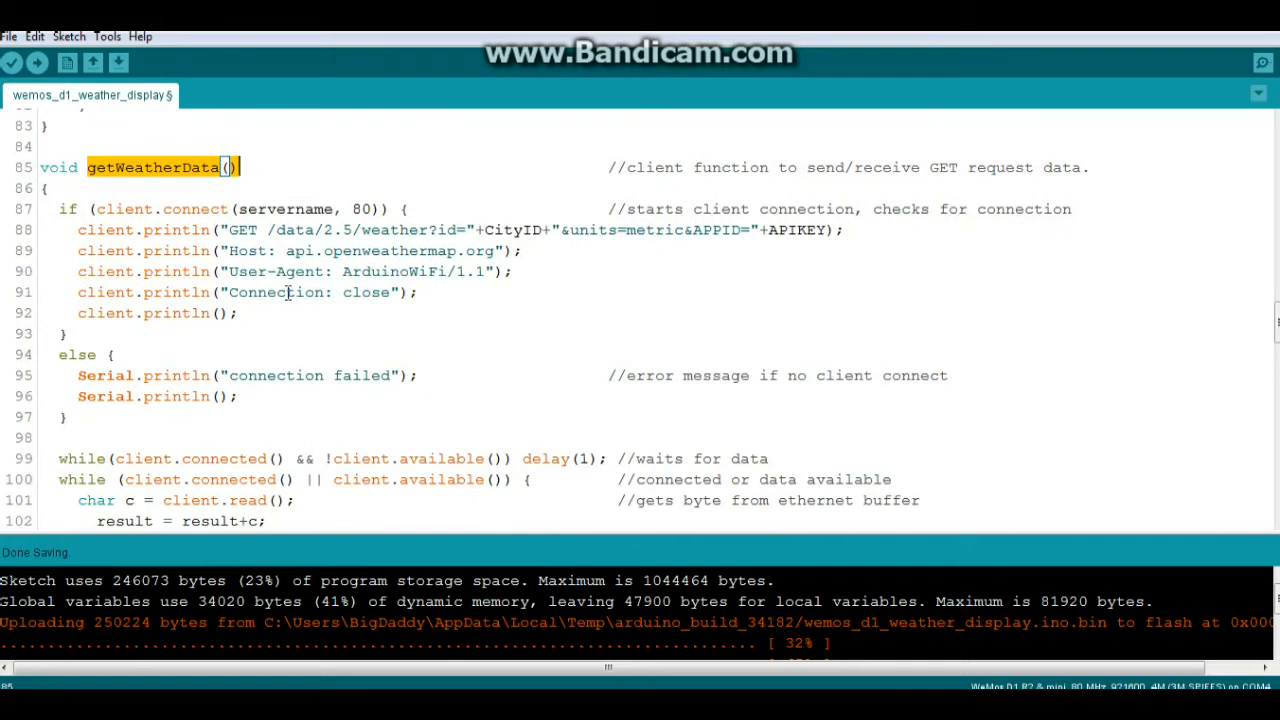
mouse_move(78, 230)
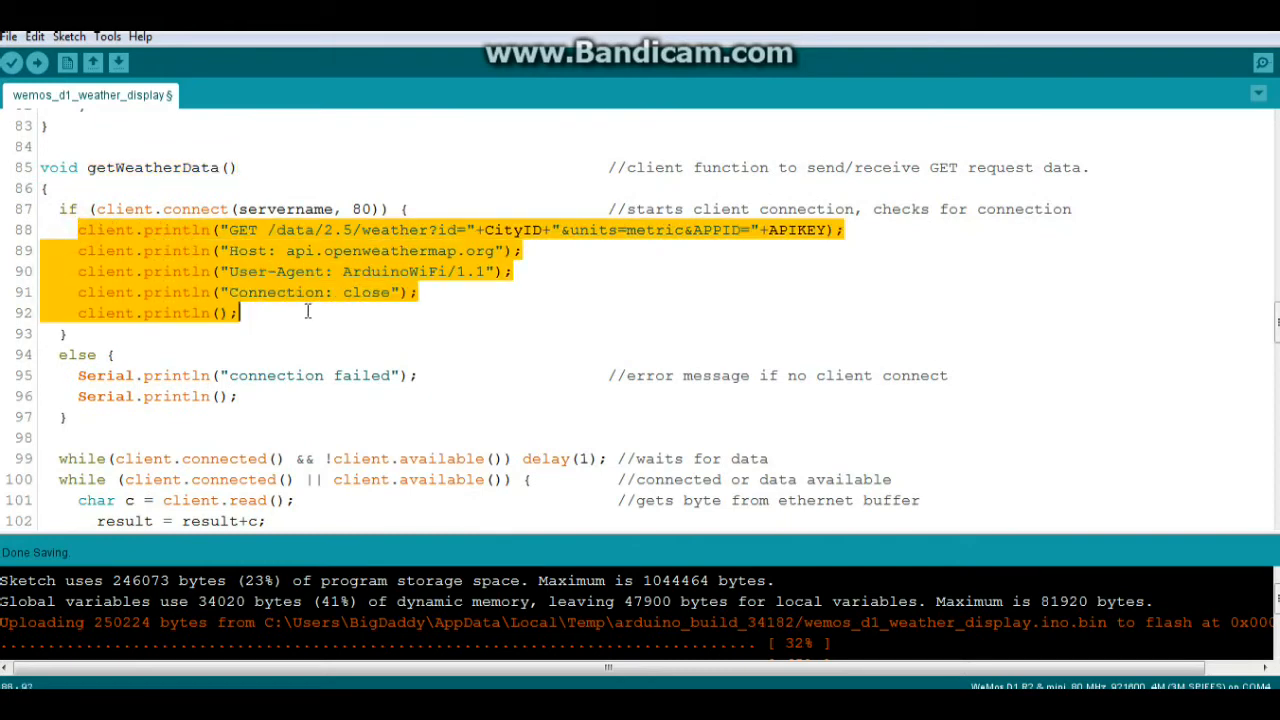
Step: Highlight the 'connection failed' message in the client connection check
scroll("down", 3)
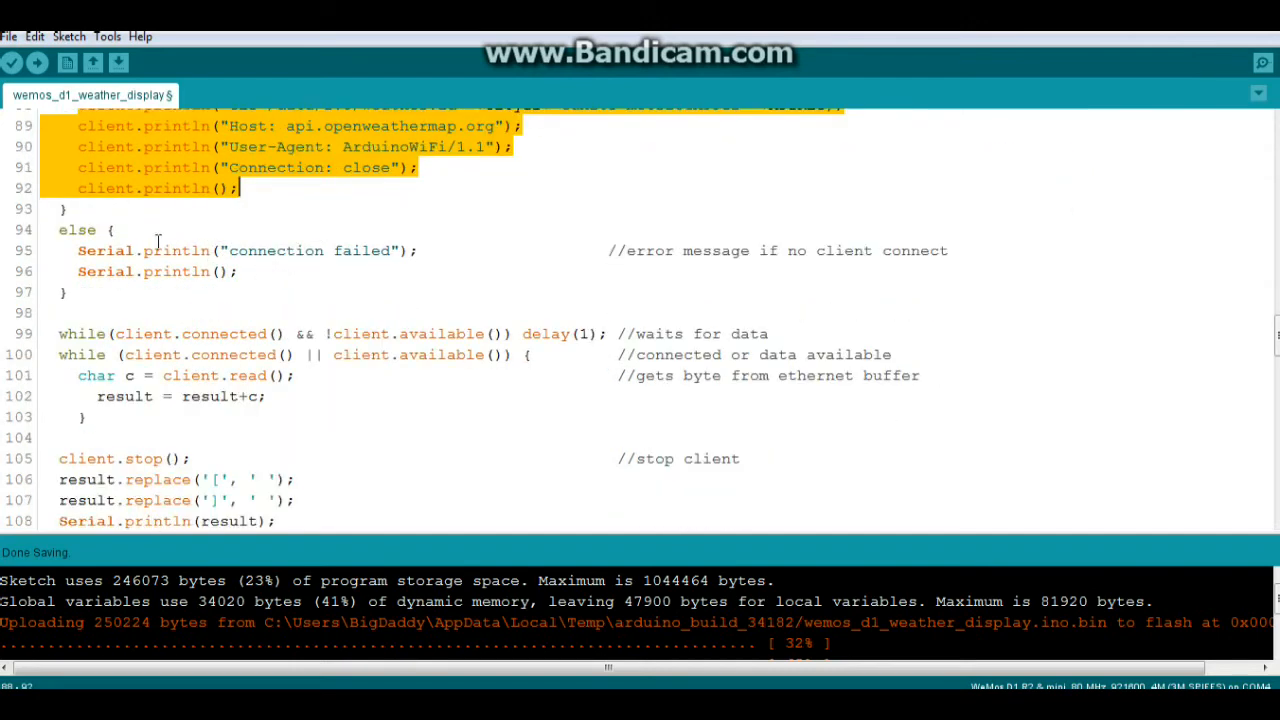
double_click(256, 250)
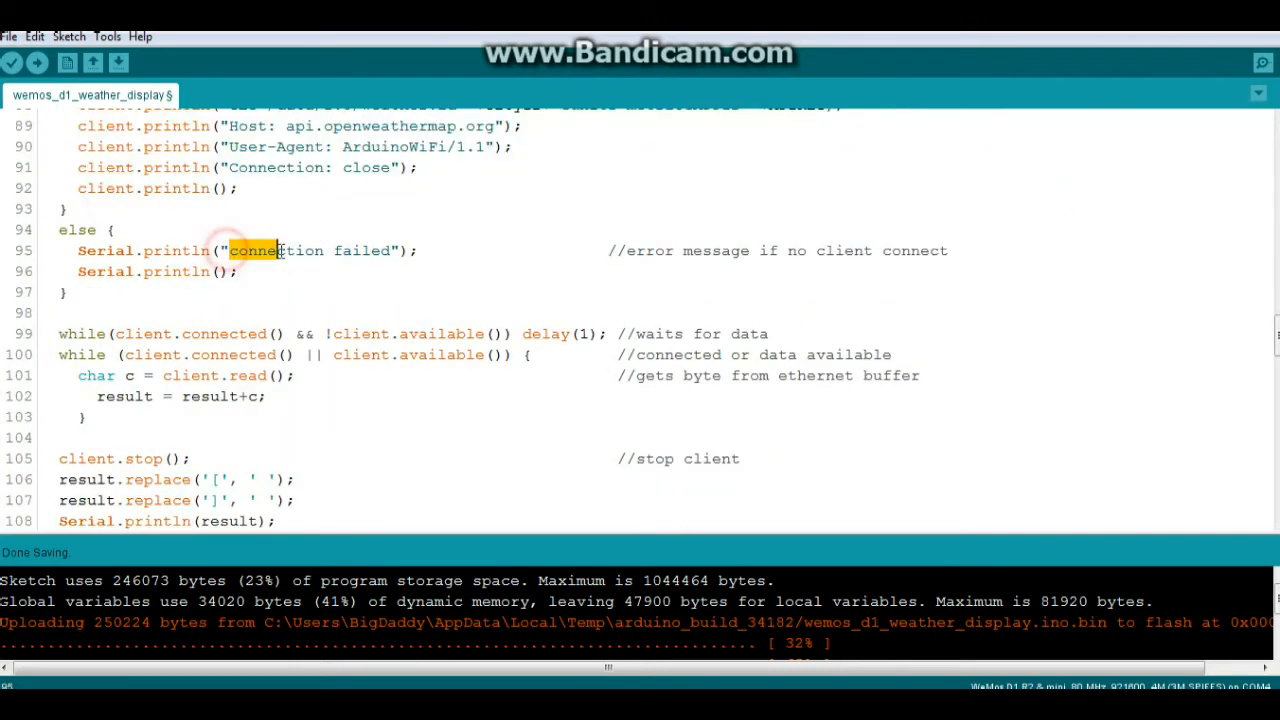
double_click(304, 250)
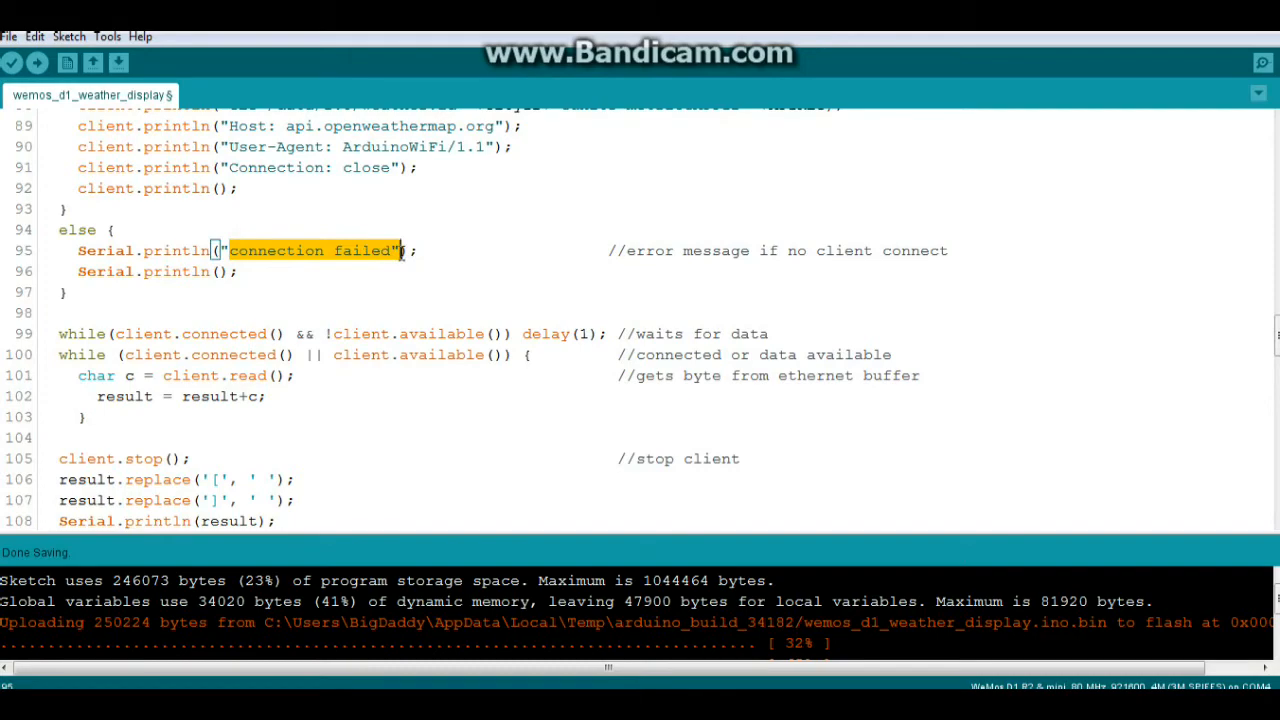
scroll("down", 3)
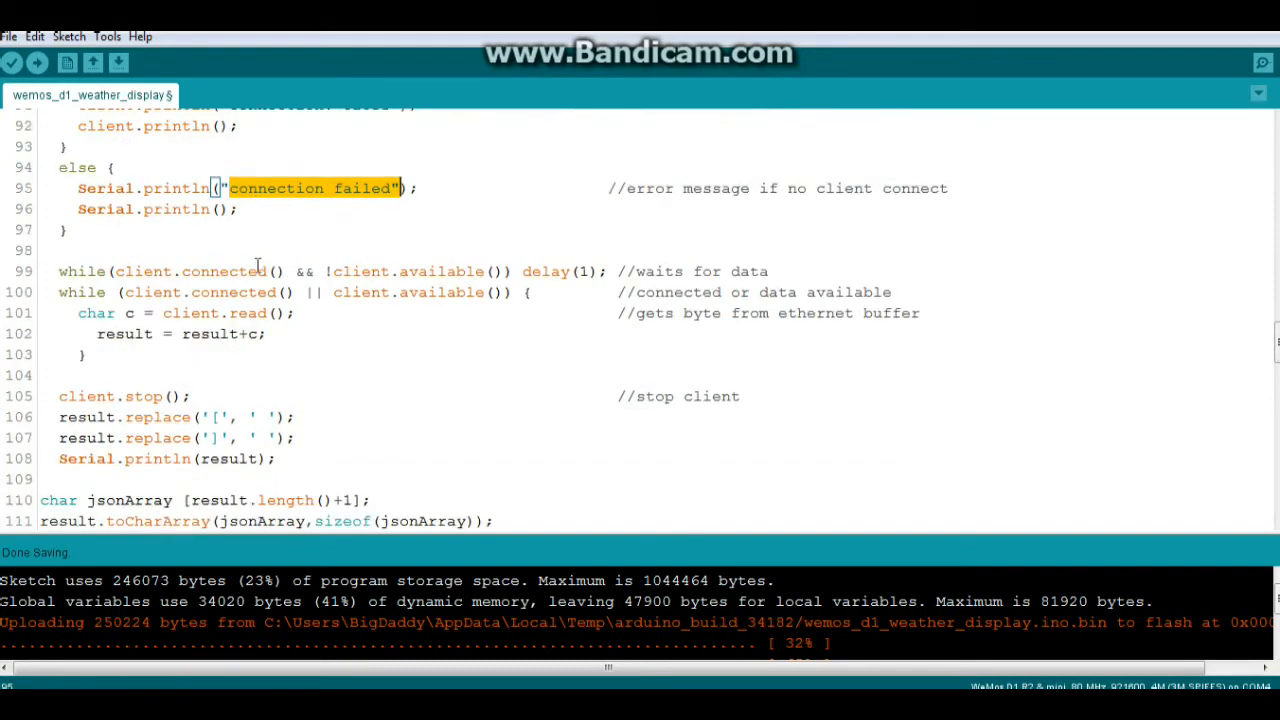
Step: Point out the jsonArray buffer, then reveal the JSON parsing and root[] weather assignments
scroll("down", 3)
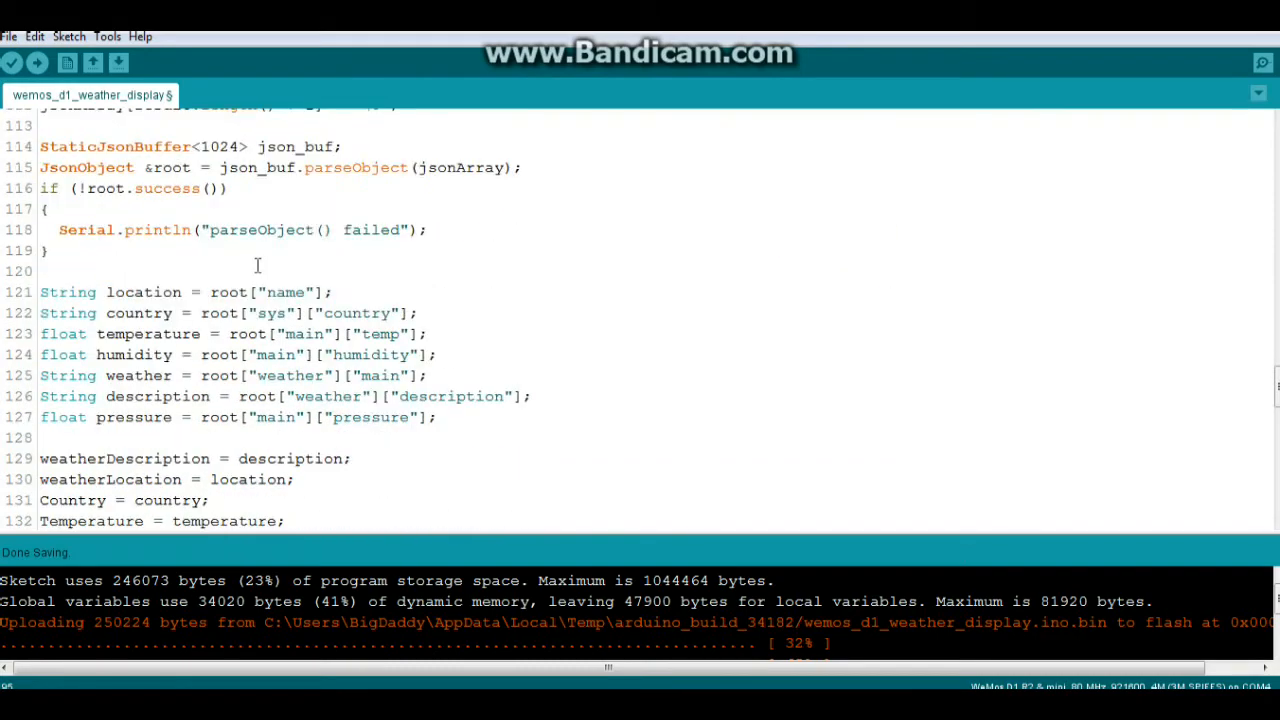
scroll("up", 3)
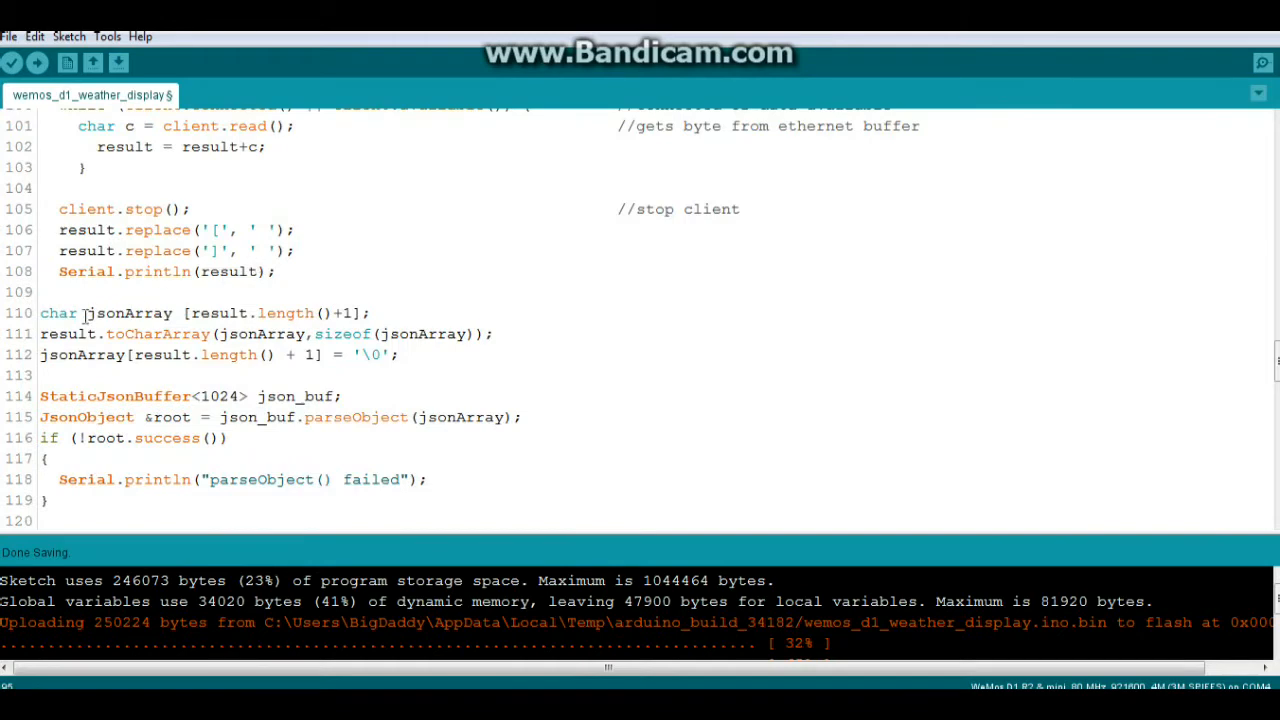
double_click(130, 312)
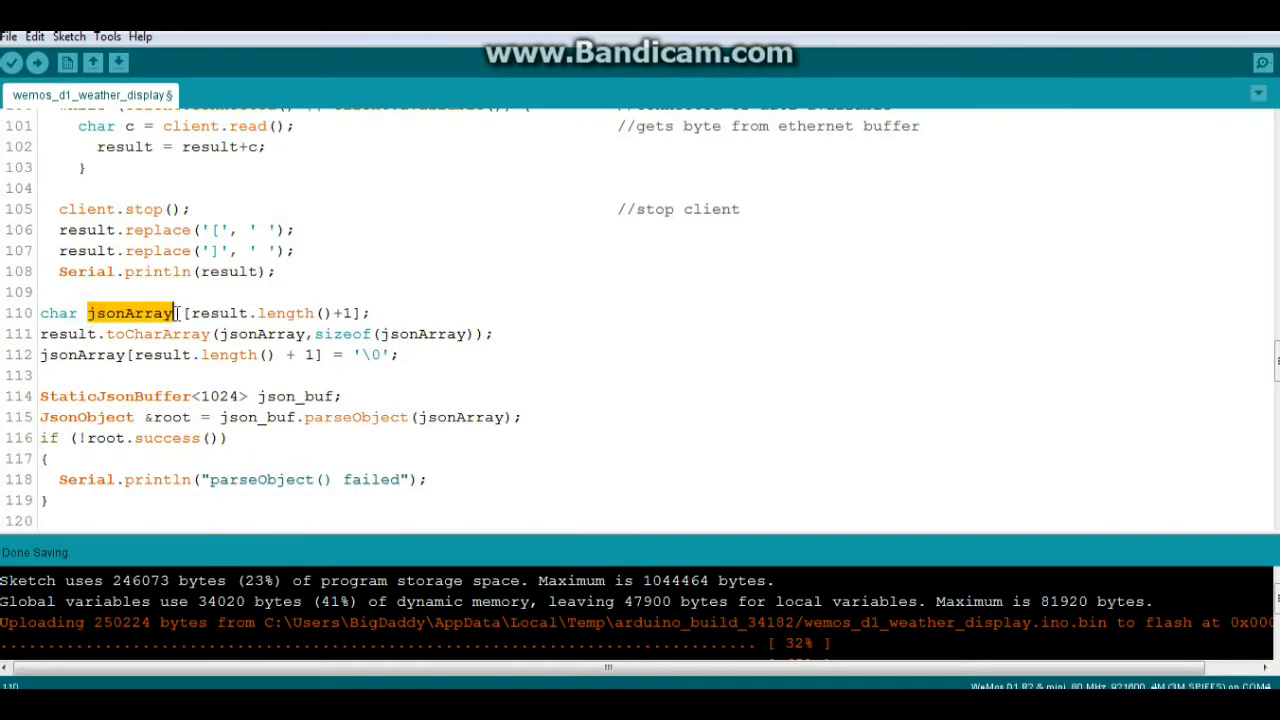
scroll("down", 3)
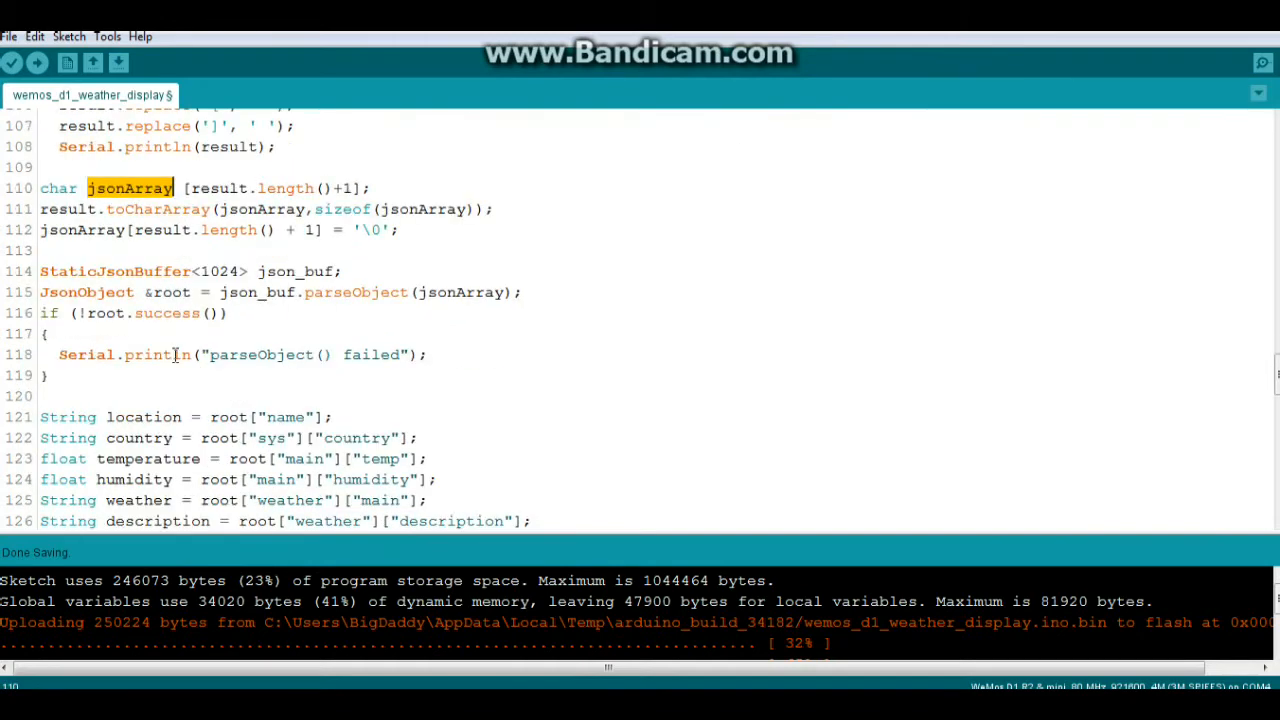
scroll("down", 3)
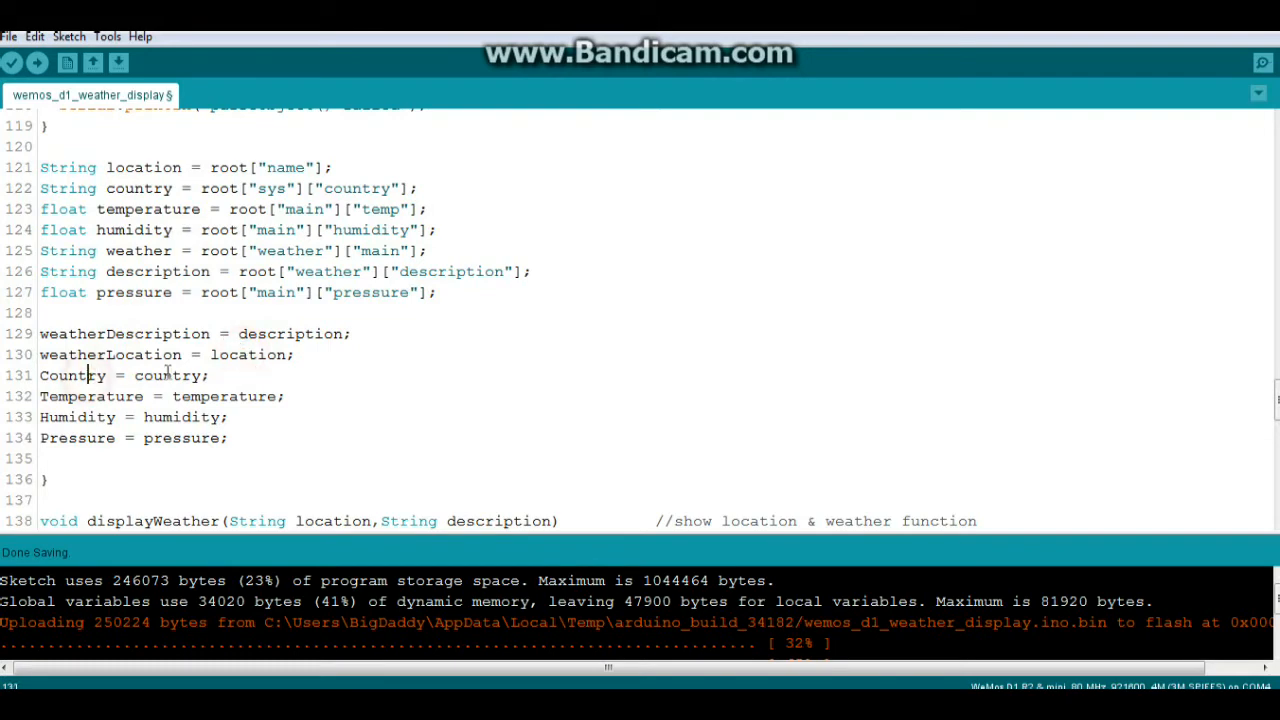
Step: Highlight displayWeather's name, its String location and description parameters, and the closing delay(2000)
scroll("down", 3)
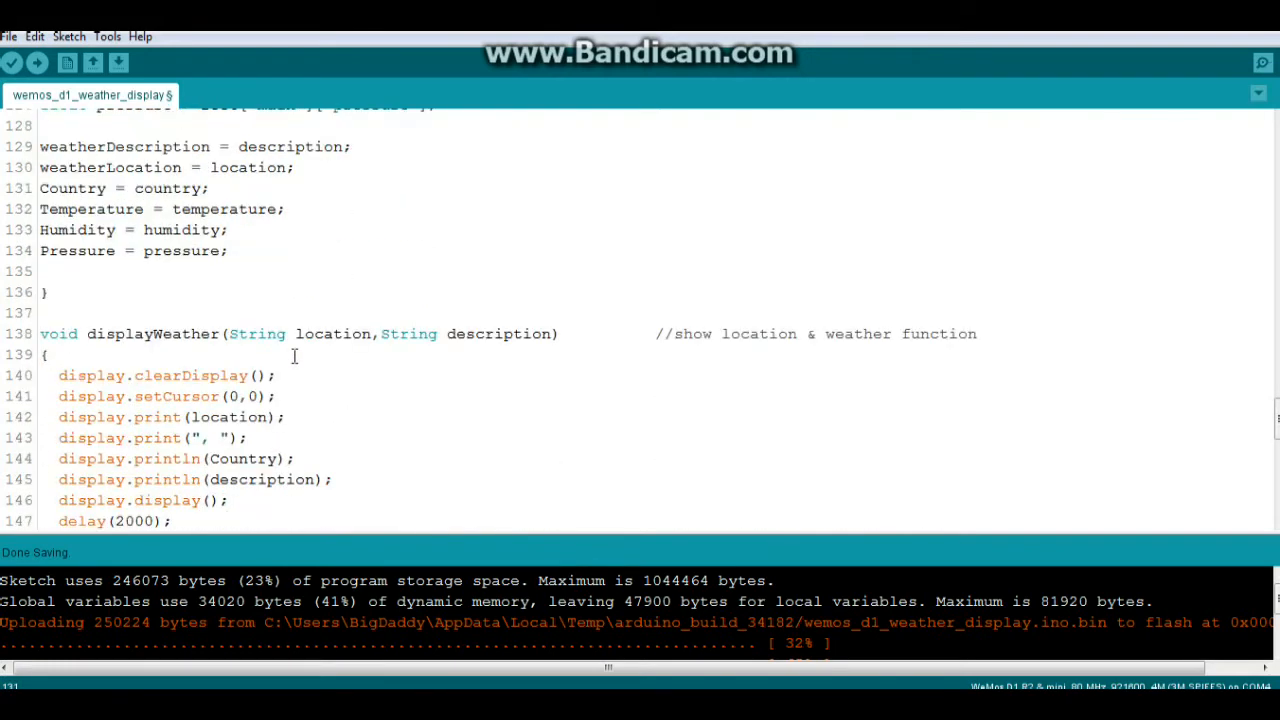
scroll("down", 3)
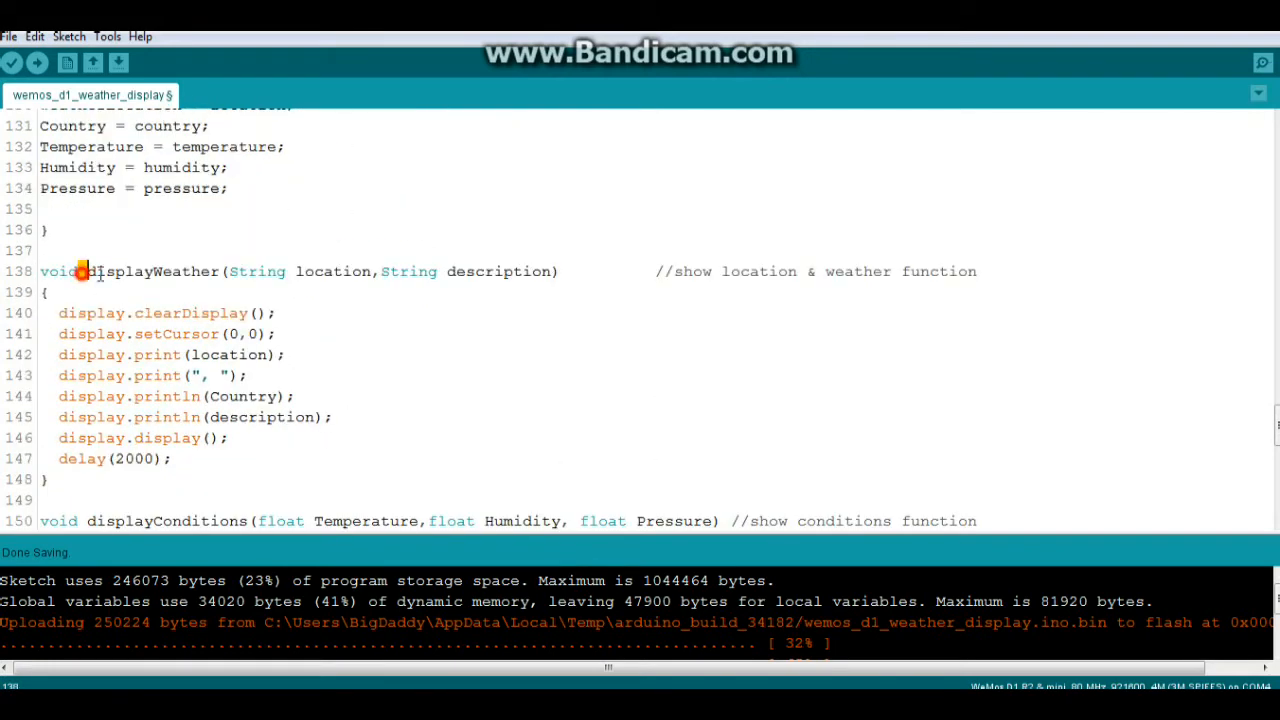
double_click(150, 272)
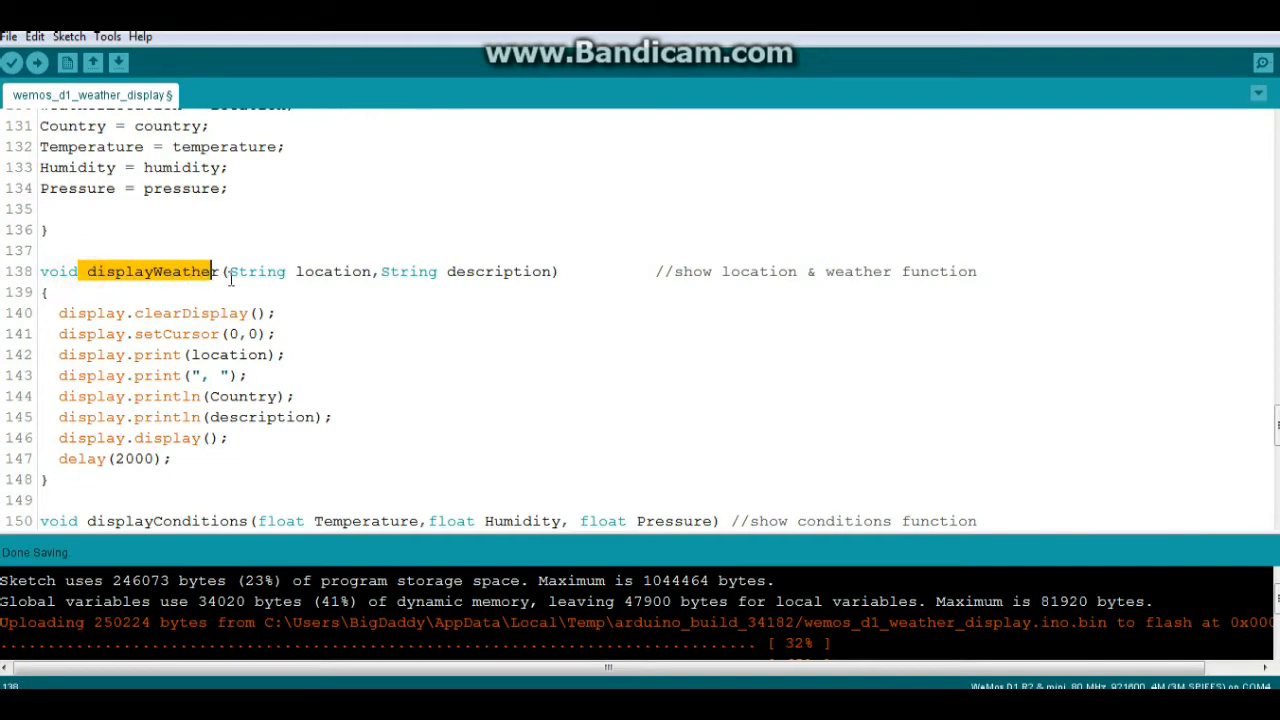
double_click(258, 272)
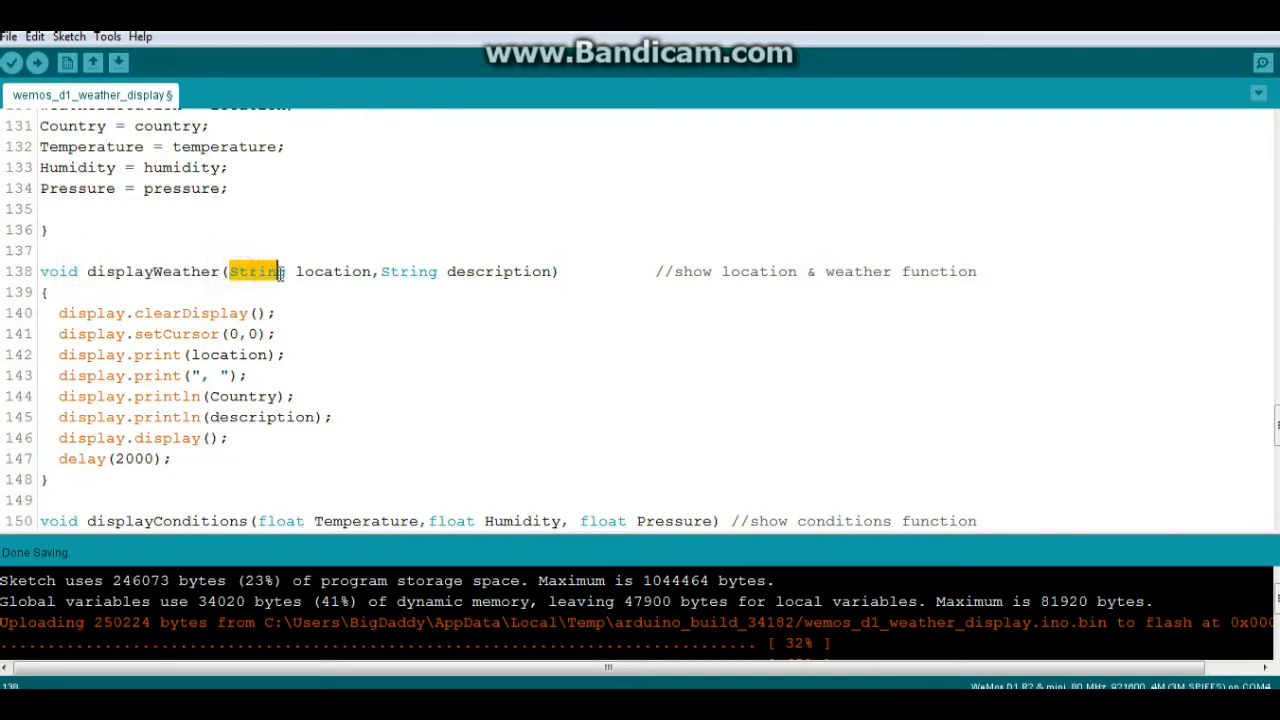
left_click_drag(284, 272, 540, 272)
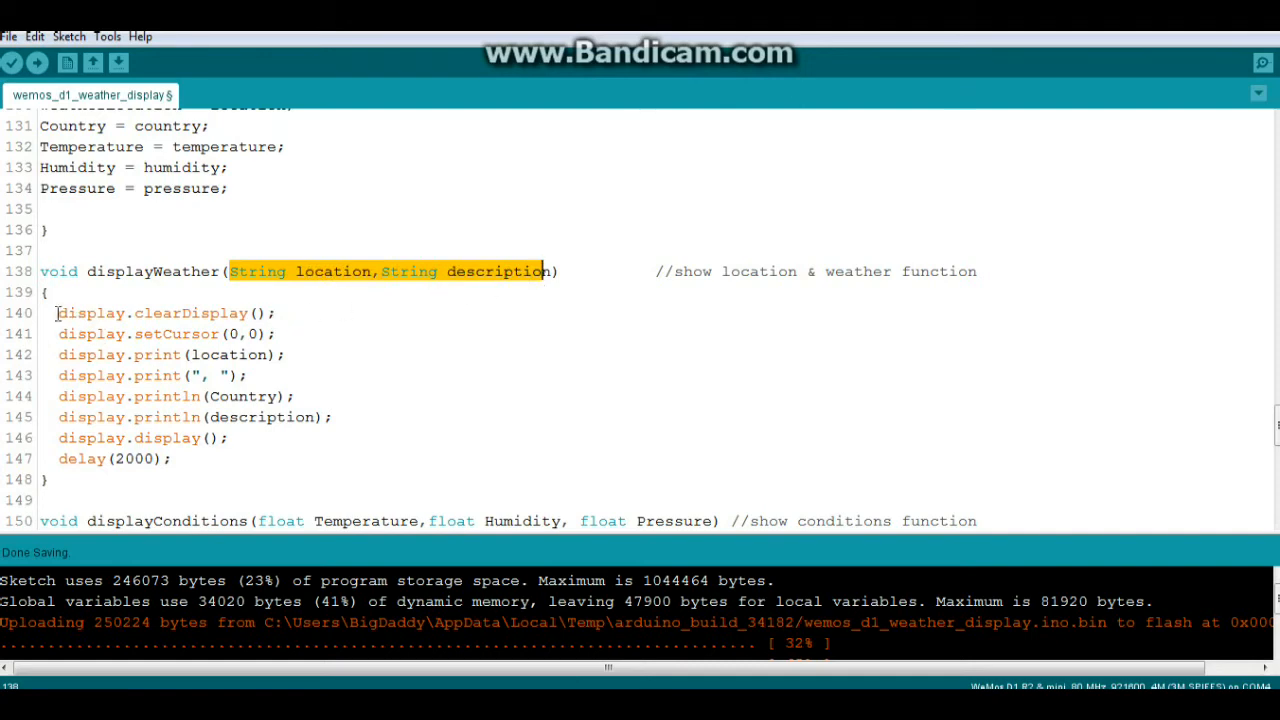
left_click_drag(58, 312, 332, 418)
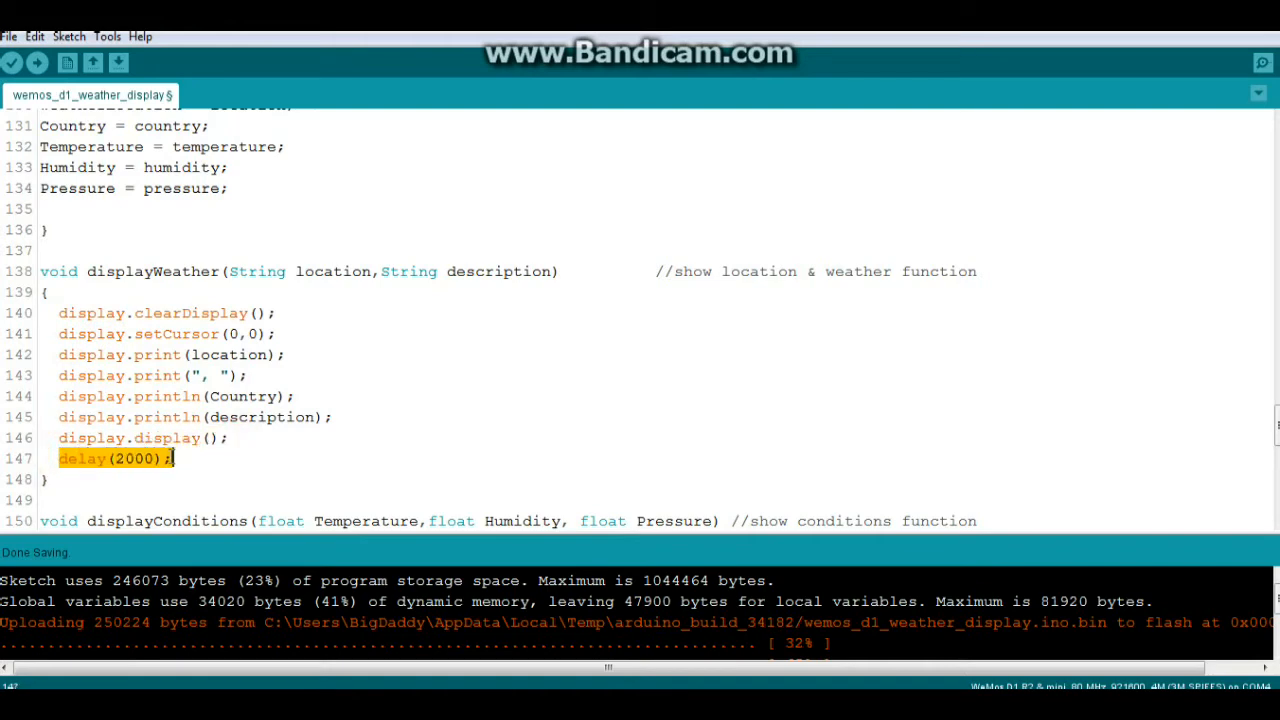
Step: Highlight displayConditions' temperature, humidity and pressure parameters, the temperature print lines and display.display()
scroll("down", 3)
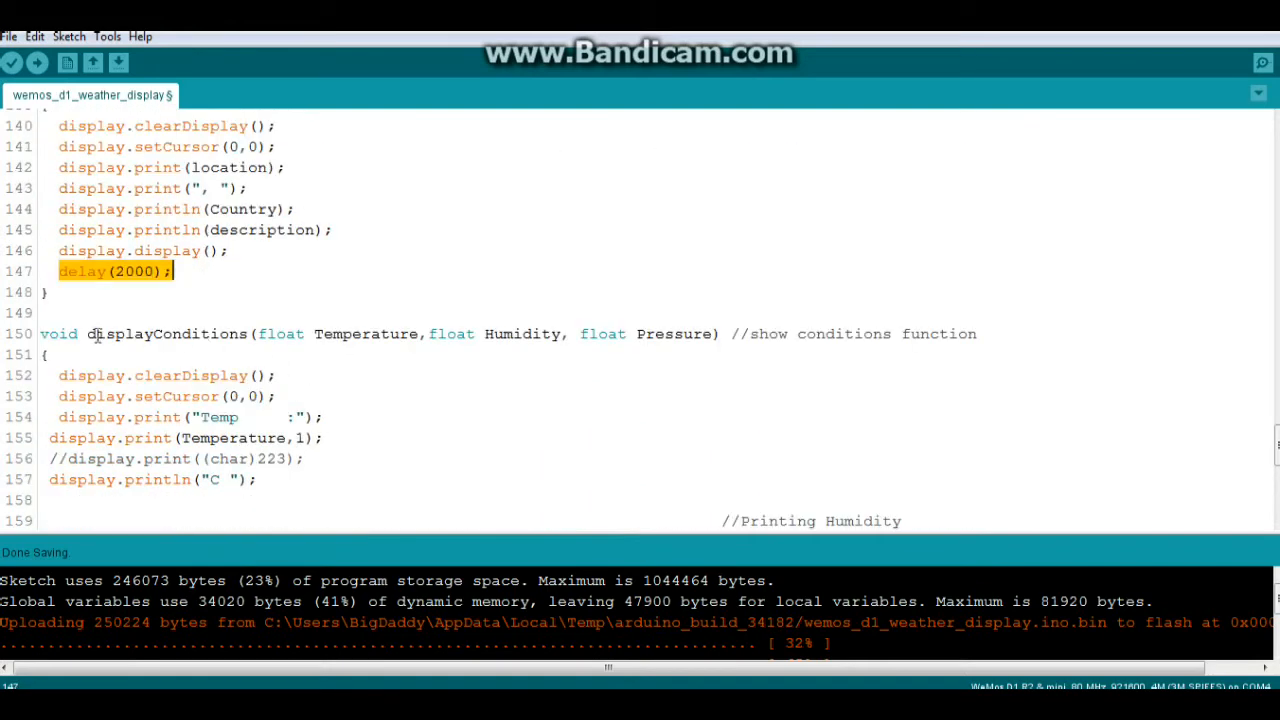
double_click(164, 332)
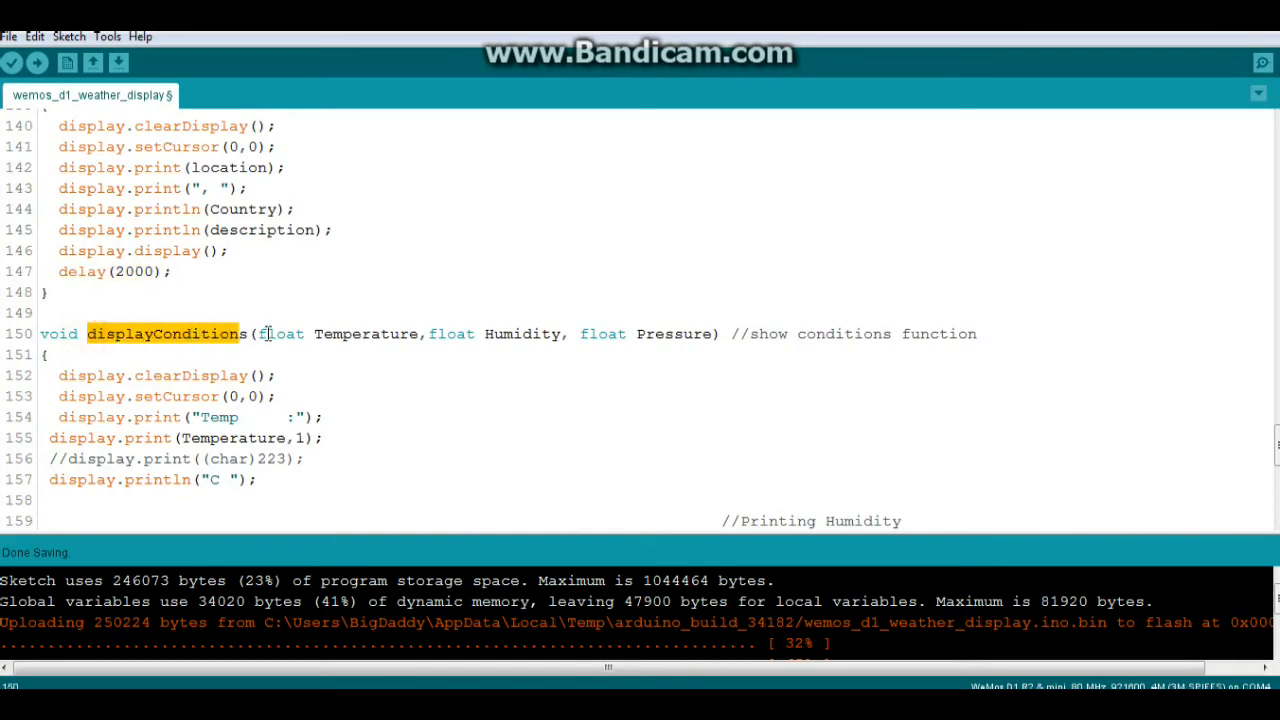
left_click_drag(256, 334, 628, 334)
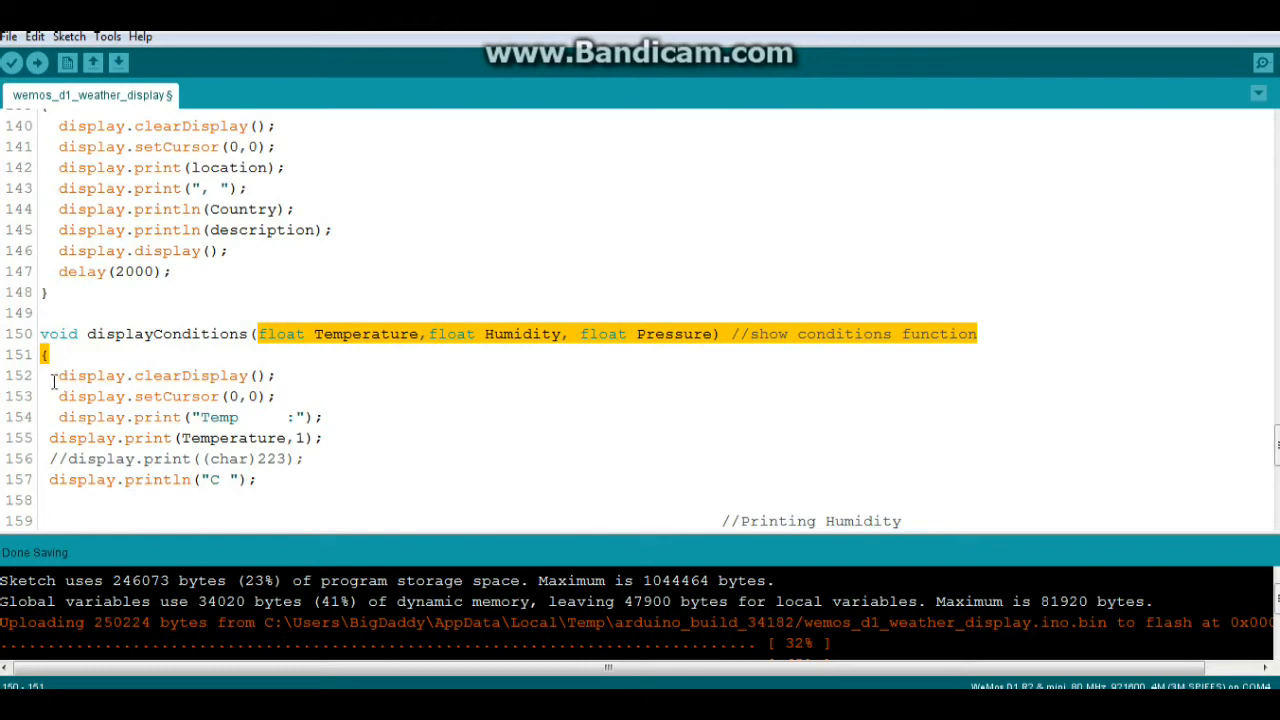
left_click_drag(58, 376, 324, 438)
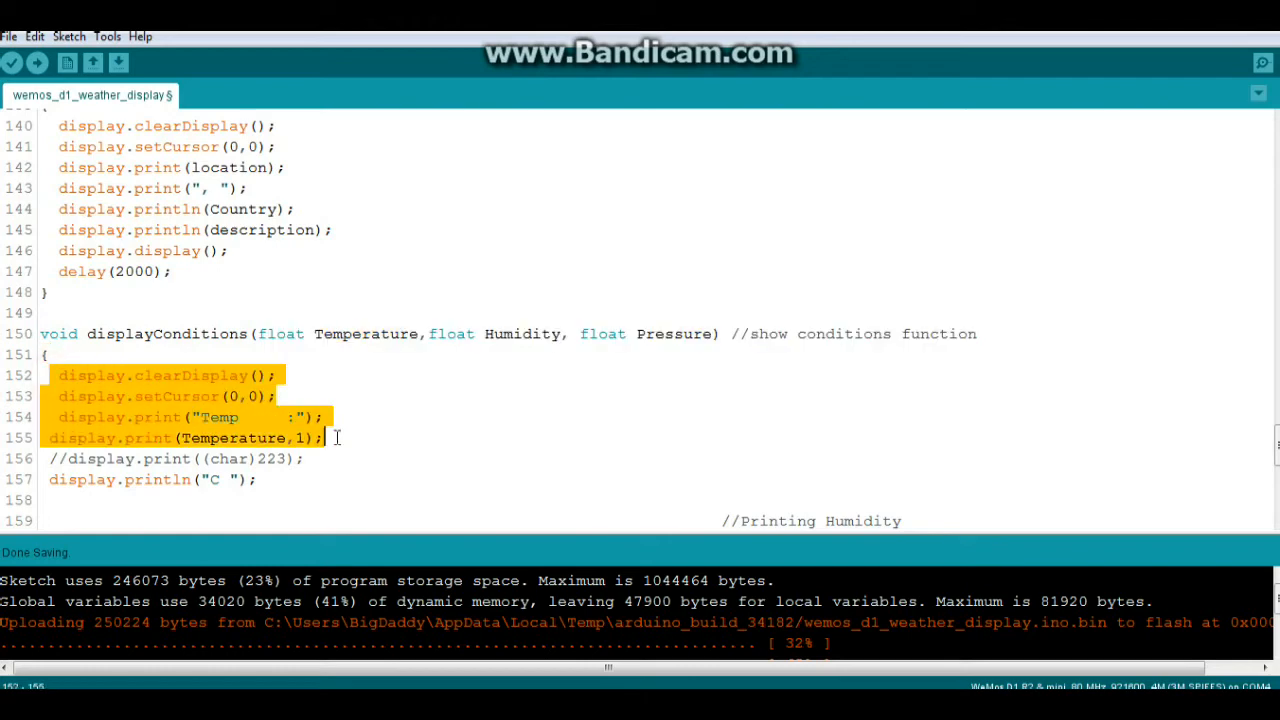
scroll("down", 3)
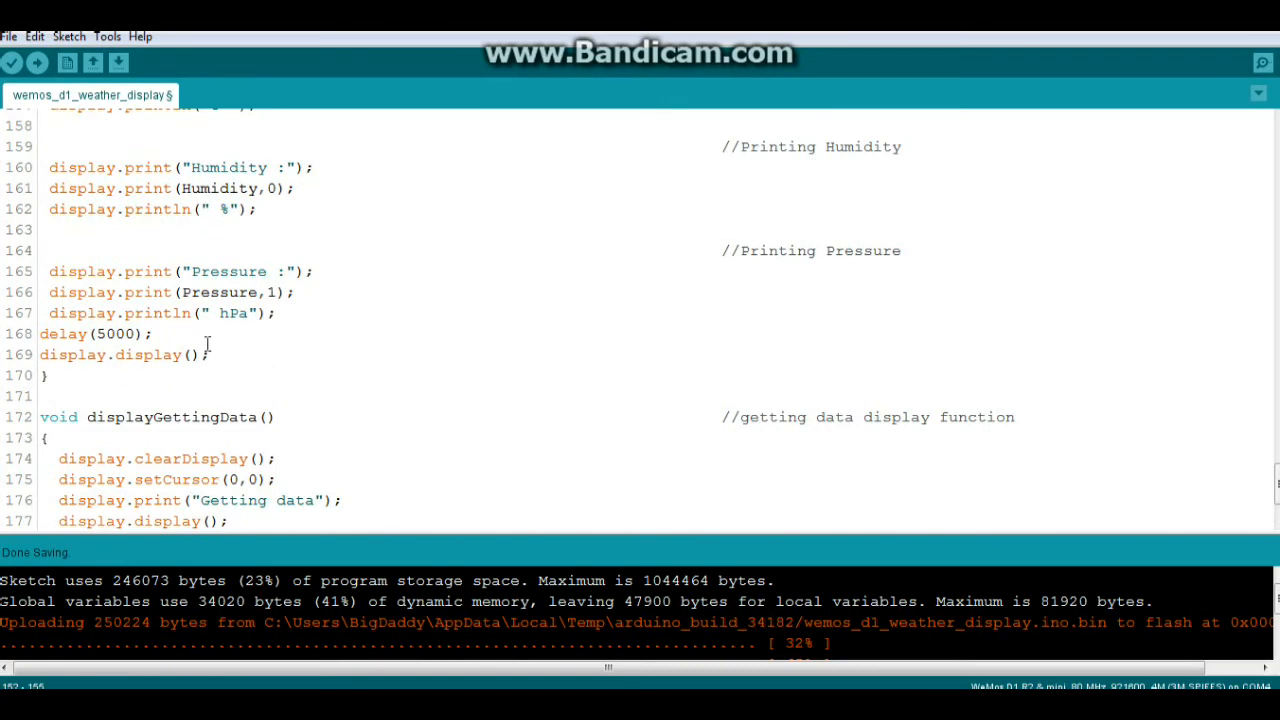
double_click(120, 354)
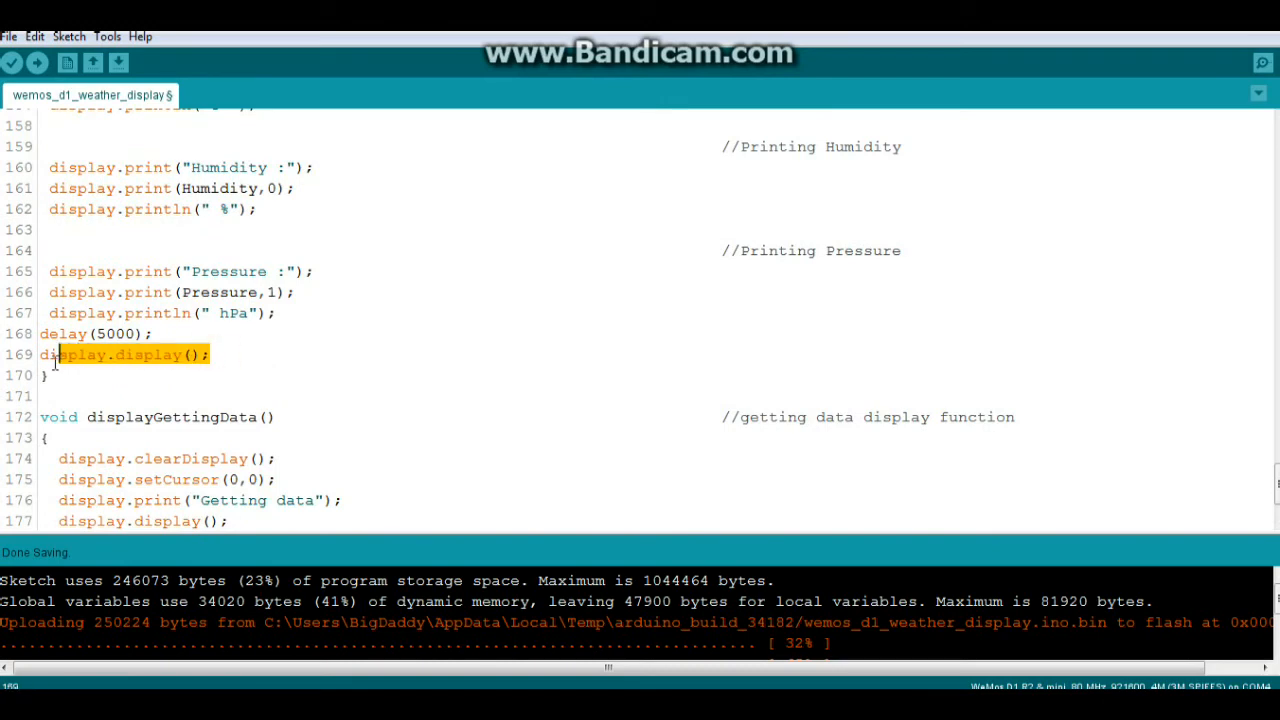
Step: Scroll down to the displayGettingData function that prints the 'Getting data' message
scroll("down", 3)
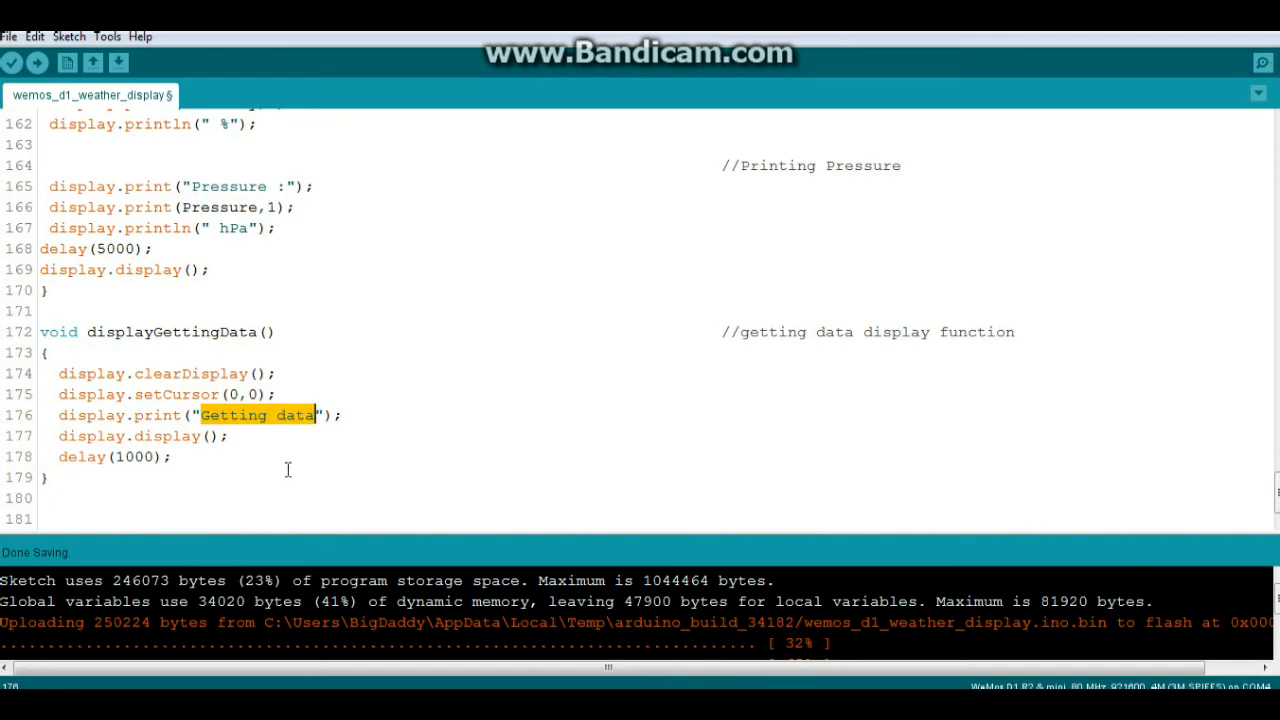
mouse_move(300, 424)
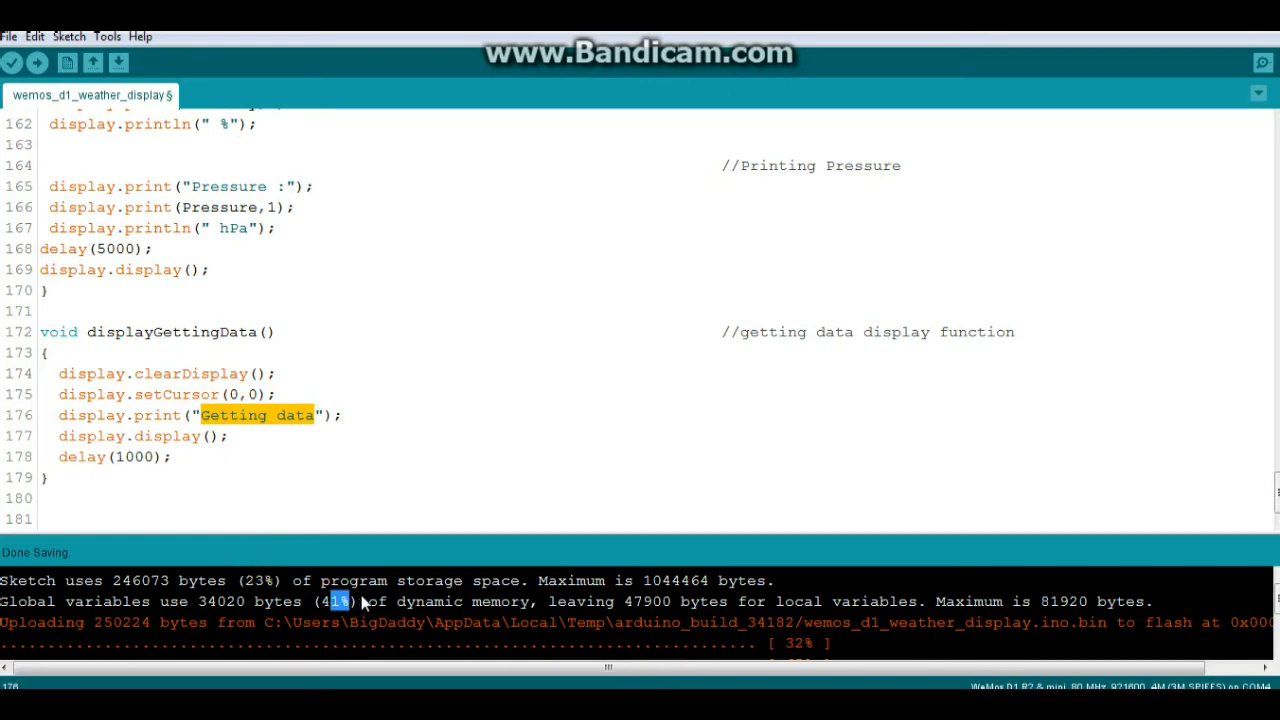
mouse_move(680, 616)
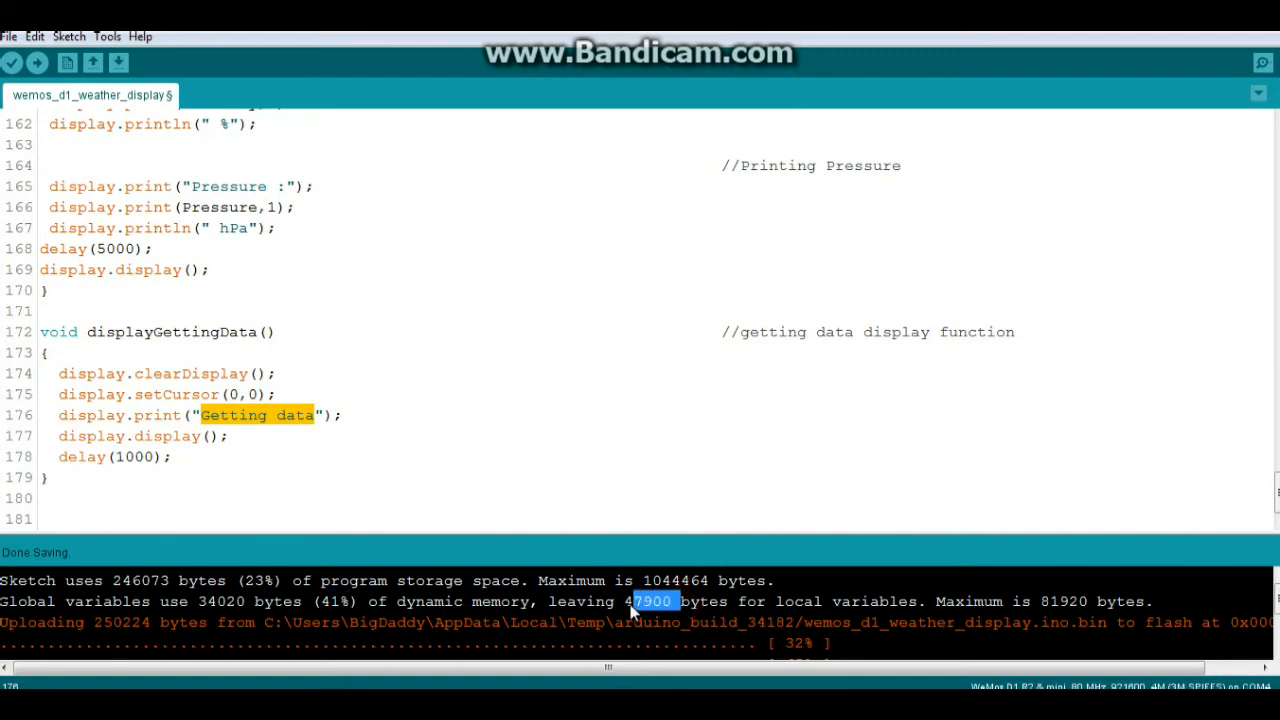
mouse_move(680, 430)
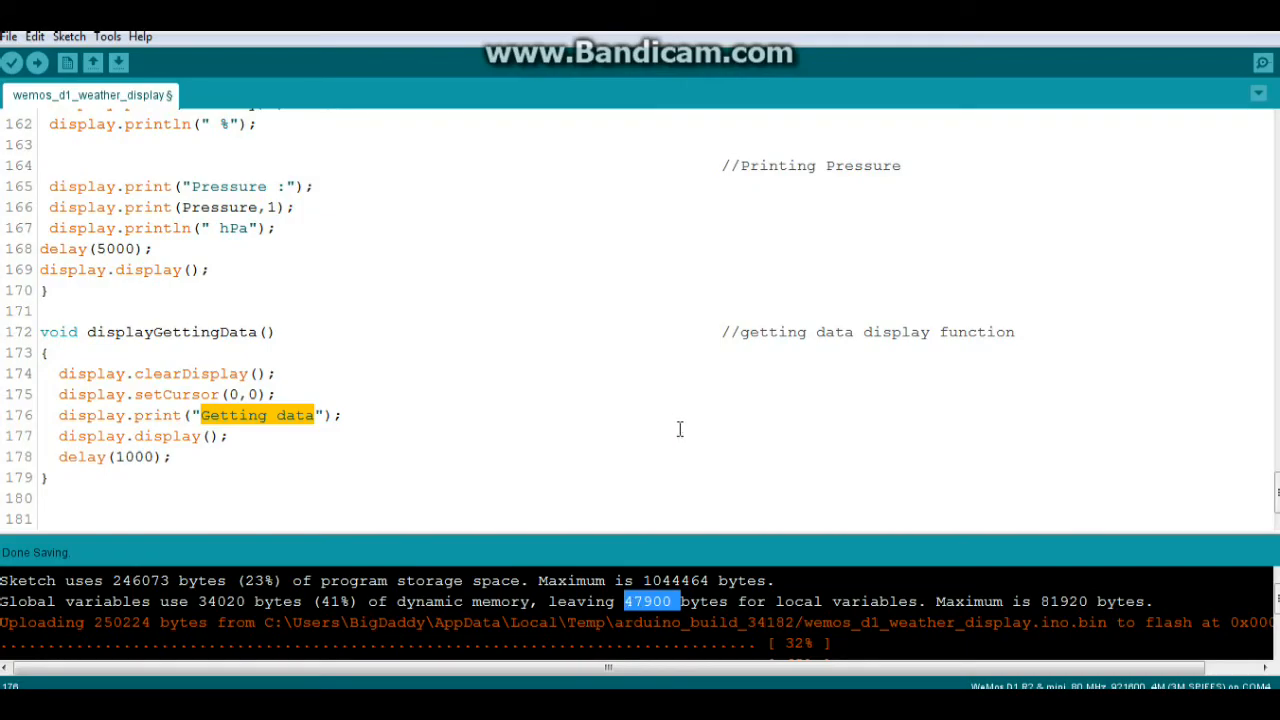
mouse_move(664, 424)
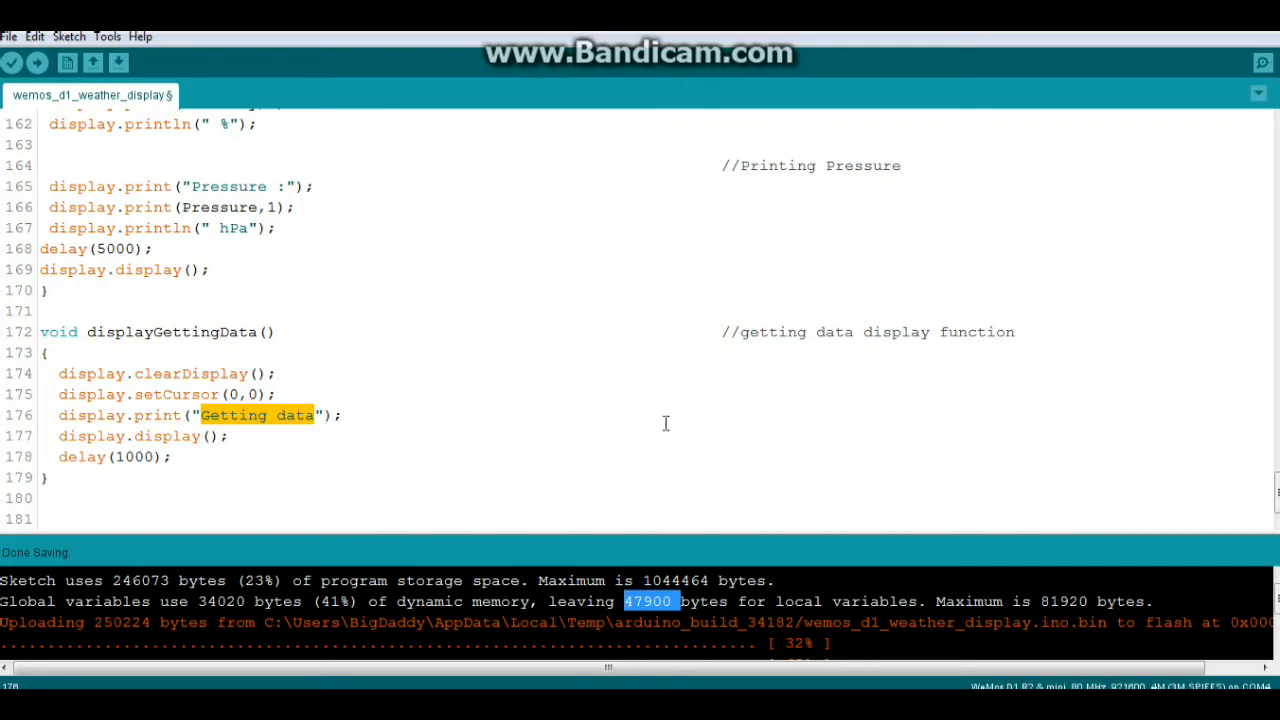